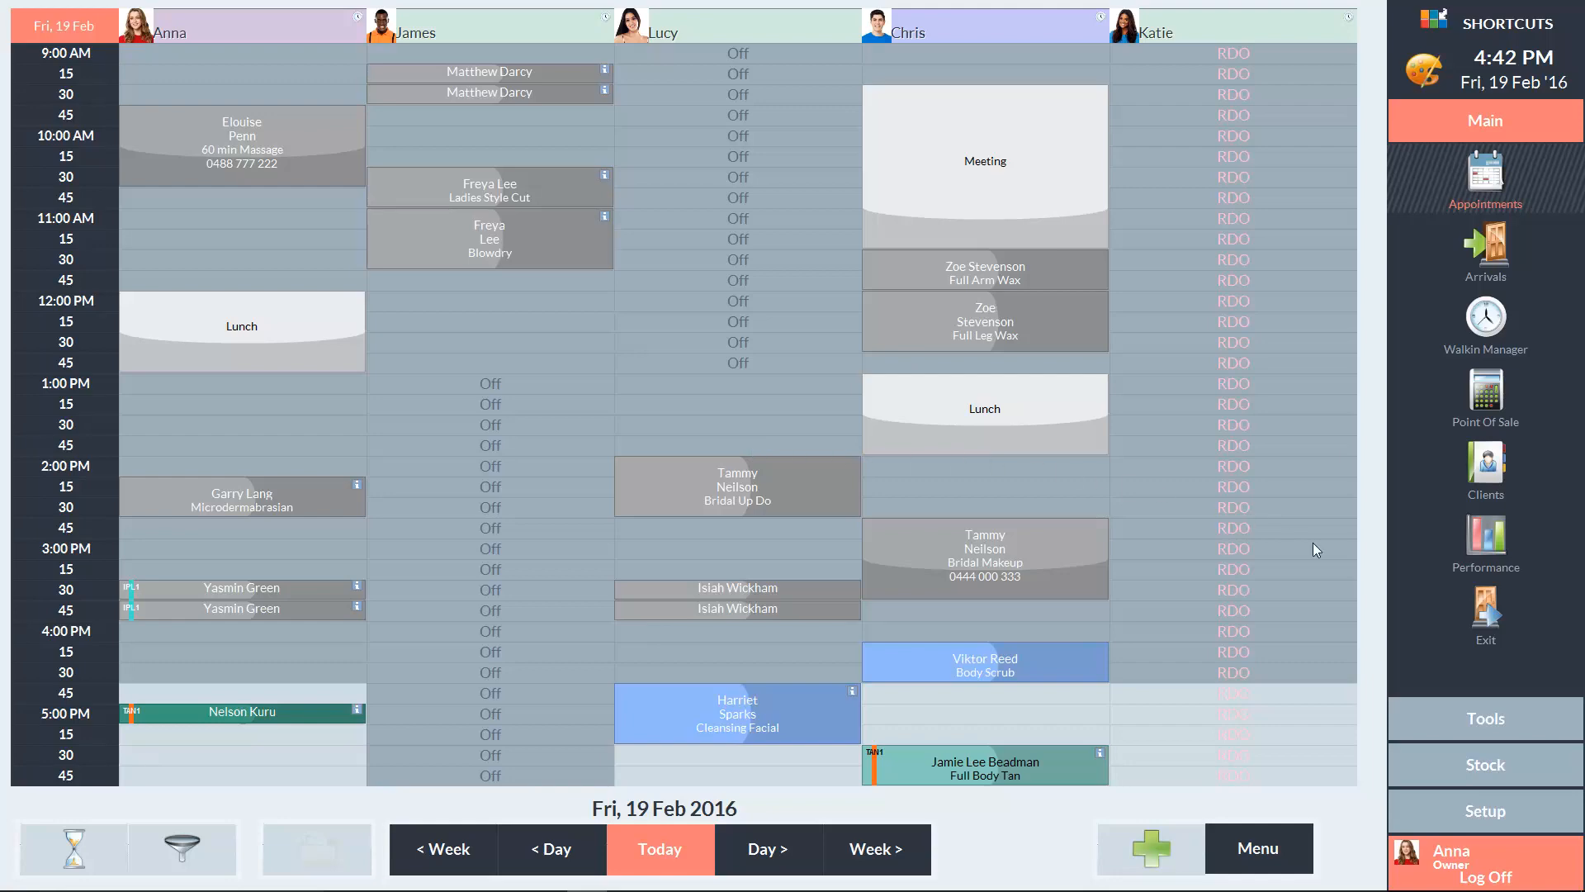
# Add a new gift certificate named '$100 Gift Certificate' in the Gift Certificates configuration.
pyautogui.click(1485, 810)
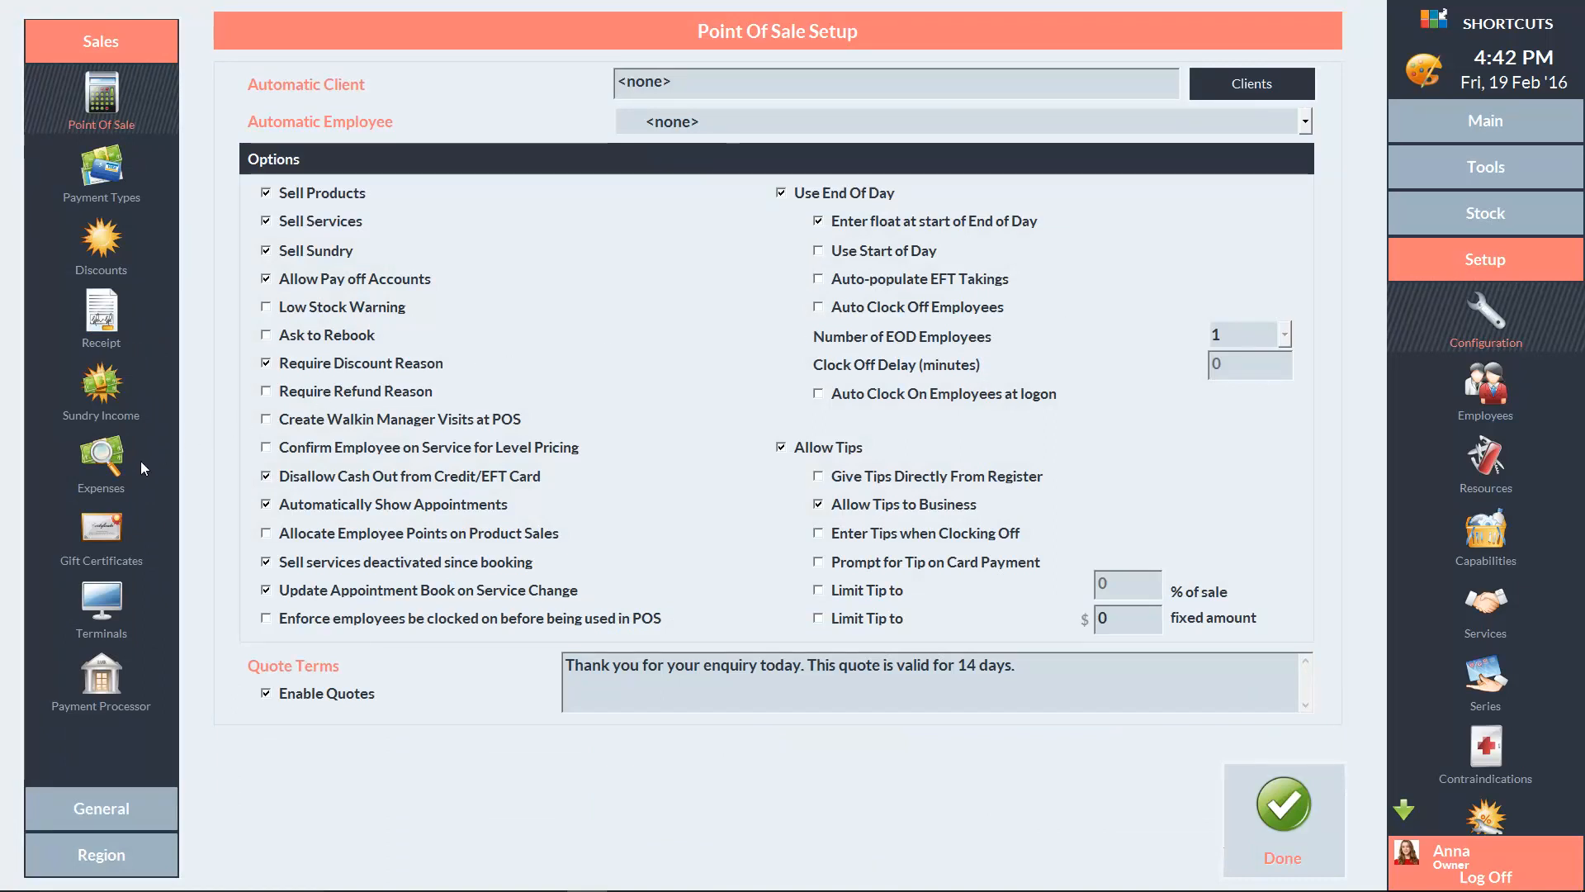
pyautogui.click(100, 530)
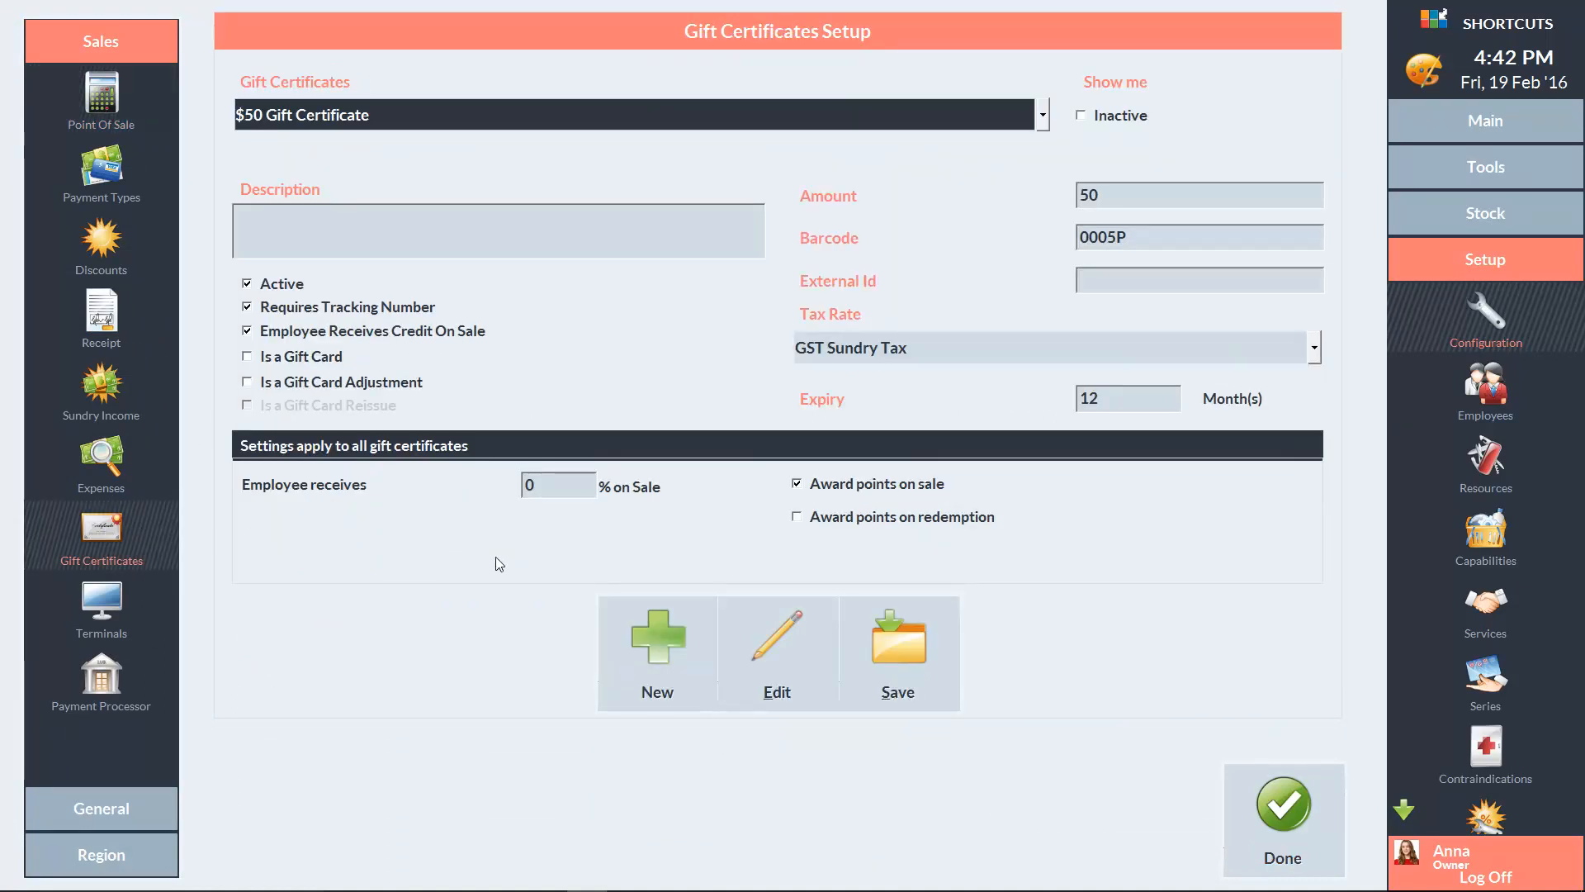
pyautogui.click(657, 652)
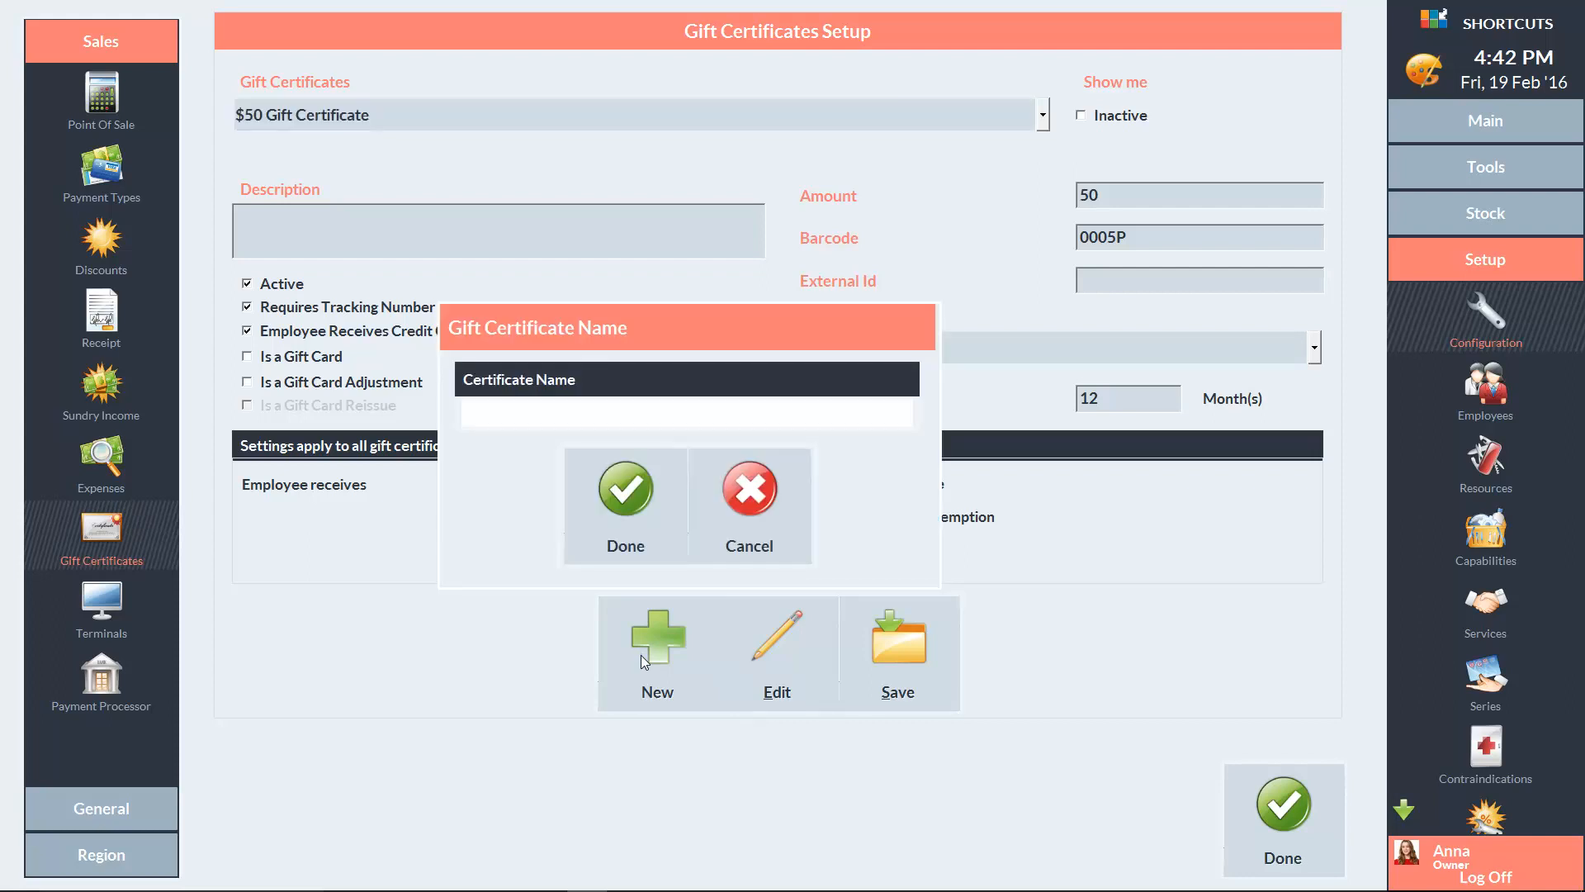
pyautogui.write('$100 Gift Certific')
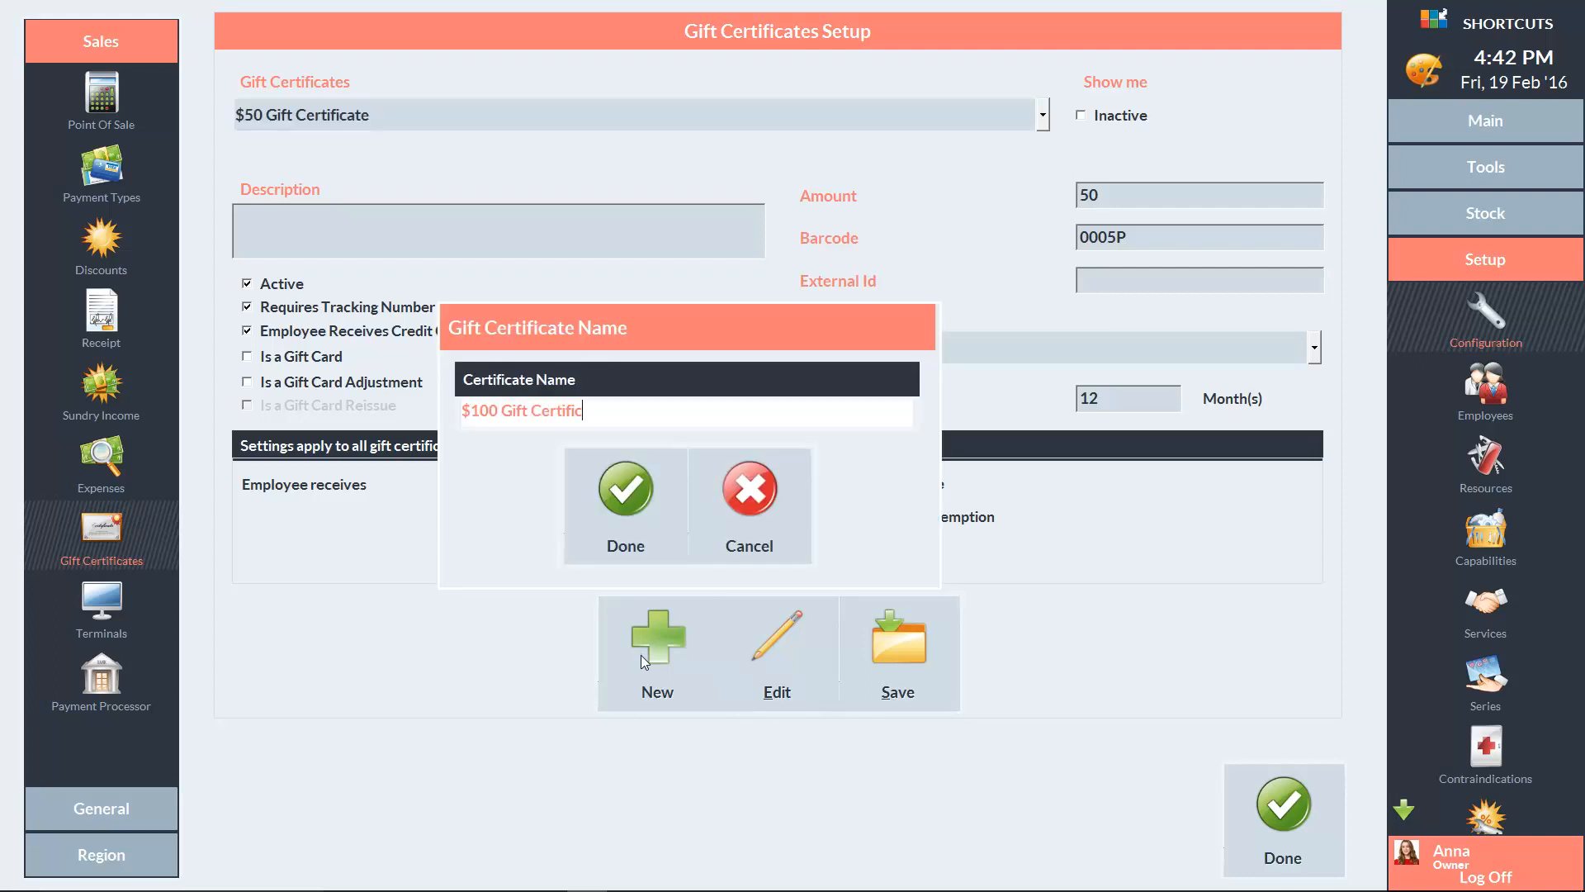
pyautogui.click(624, 488)
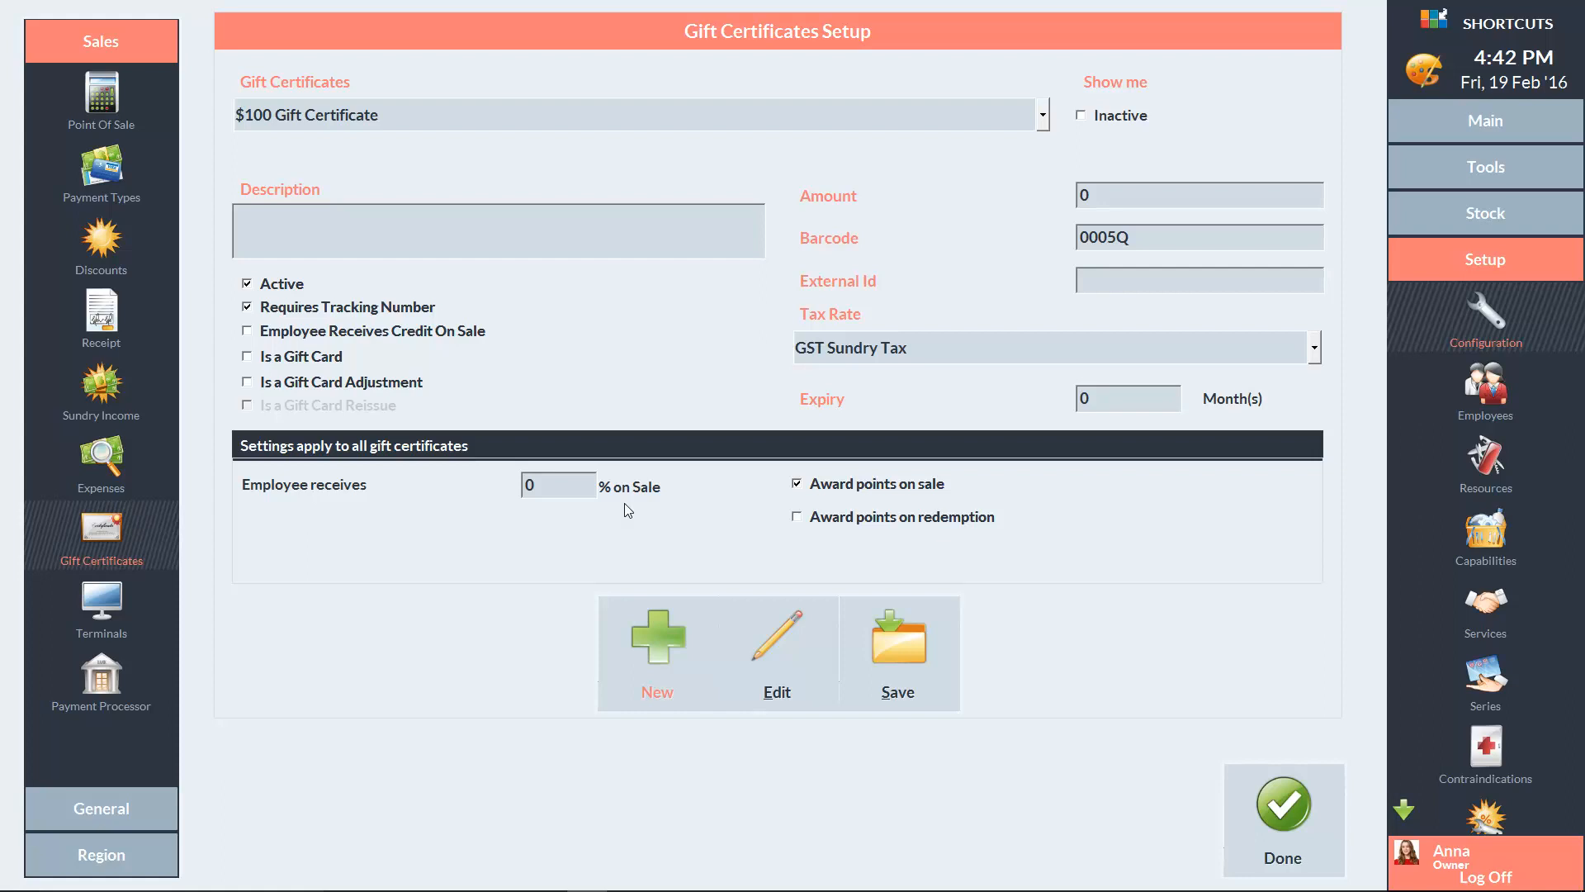
# Set the $100 Gift Certificate's amount to 100 and expiry to 12 months, and save.
pyautogui.click(1198, 194)
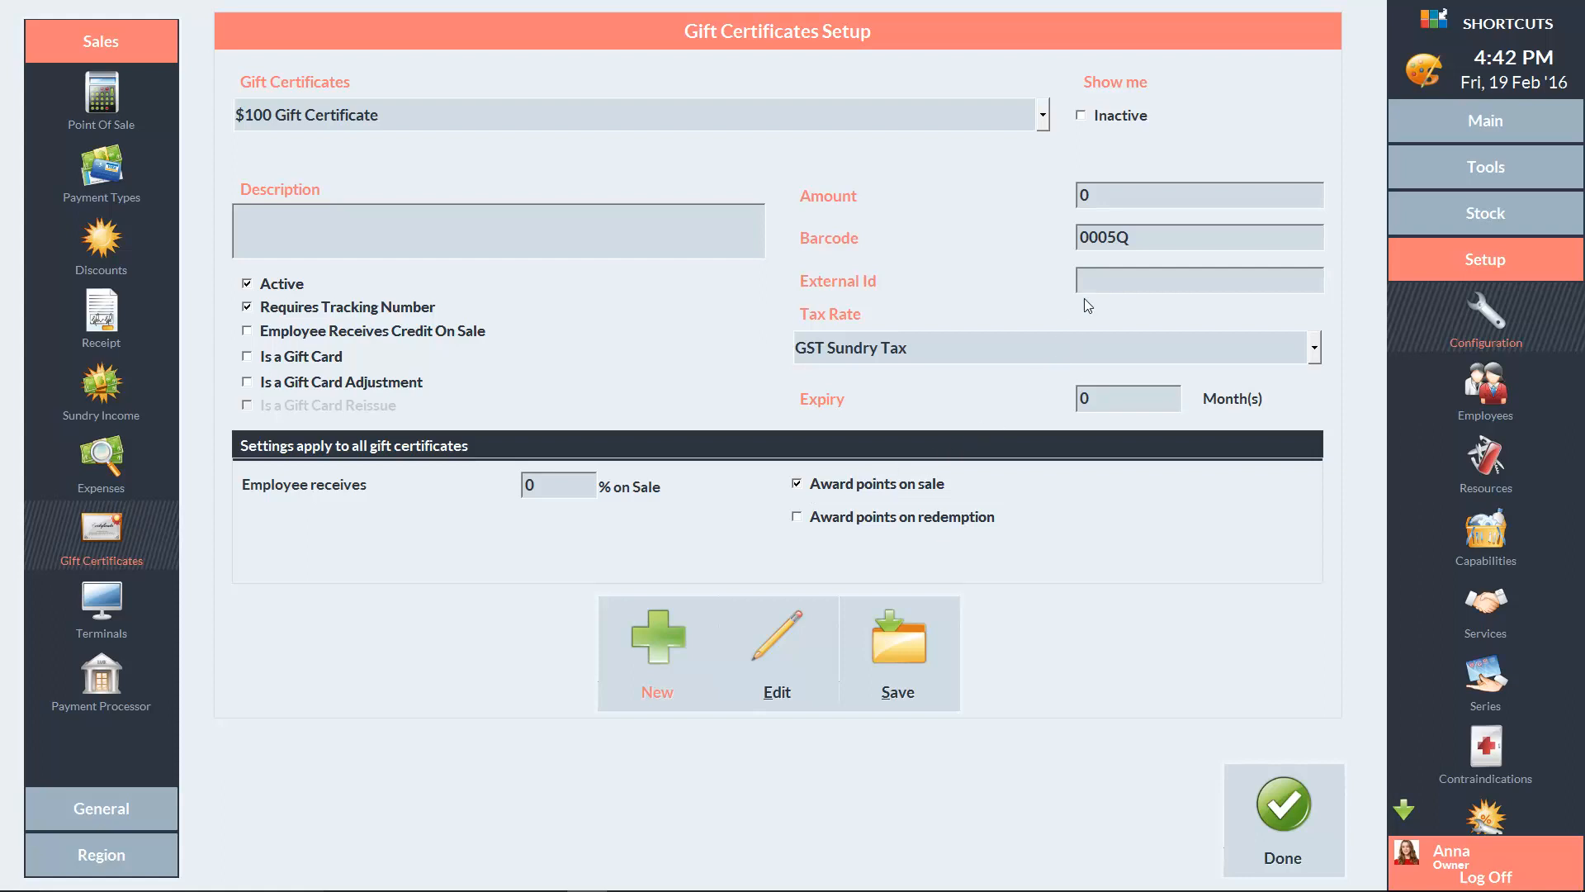
pyautogui.write('100')
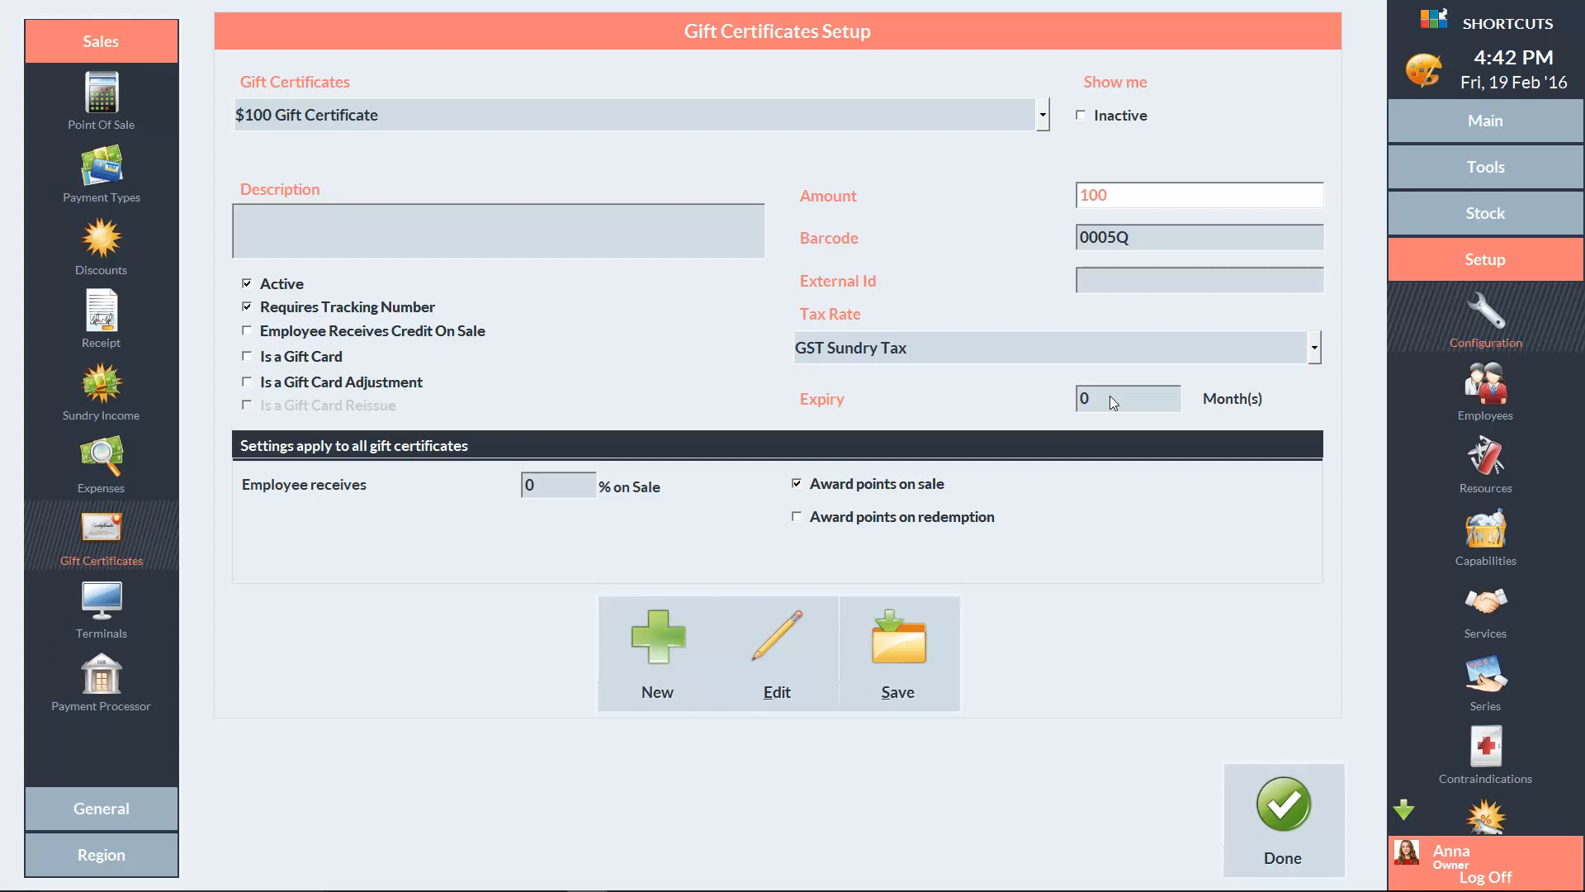
pyautogui.write('12')
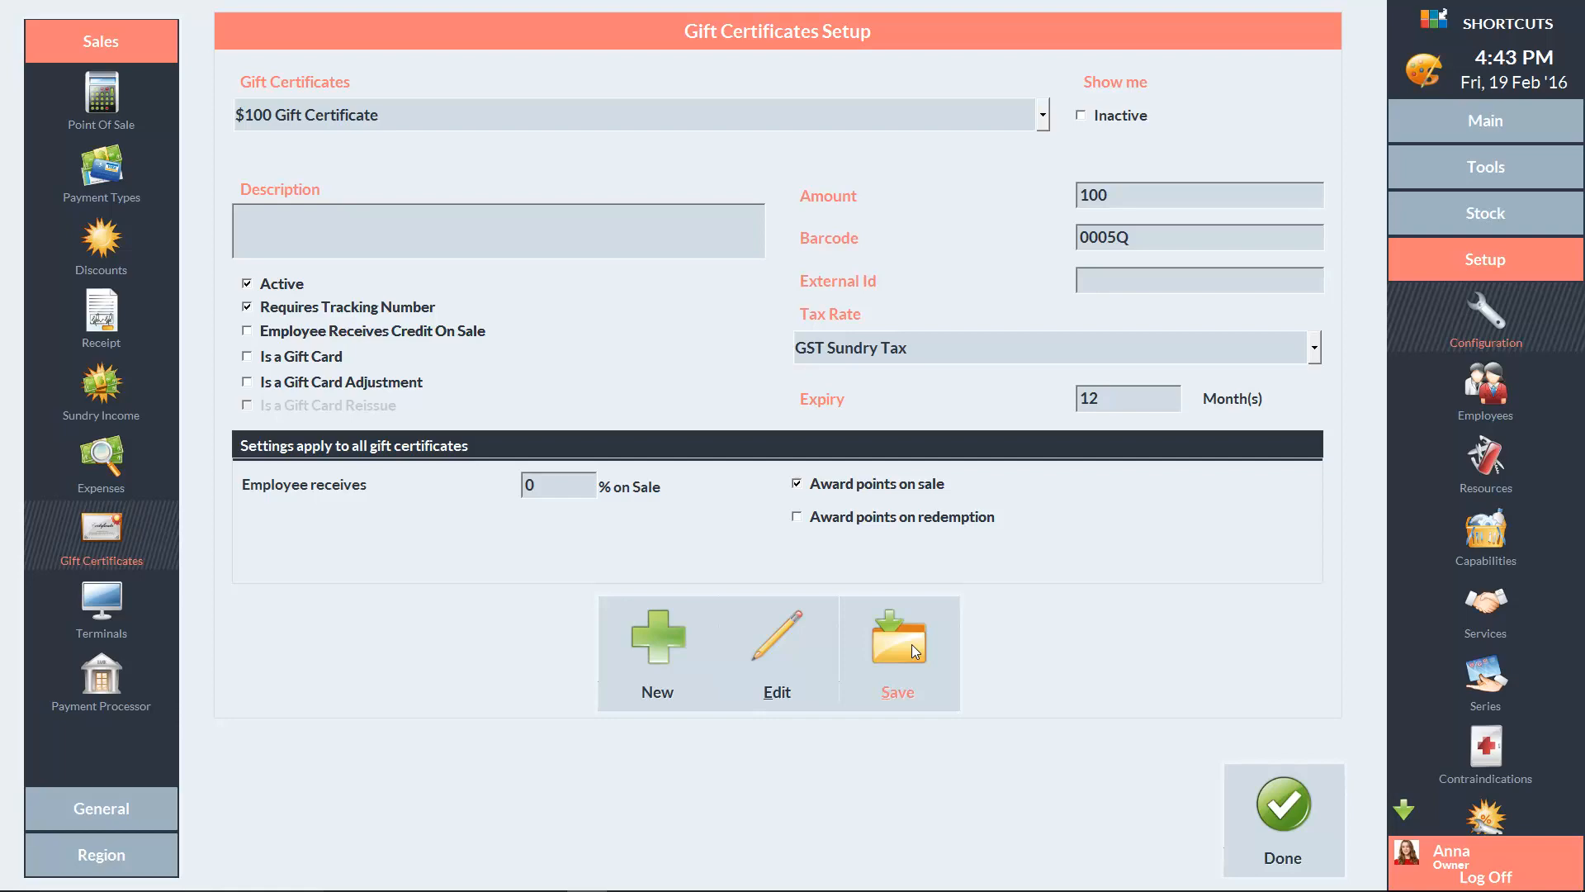
pyautogui.click(1485, 120)
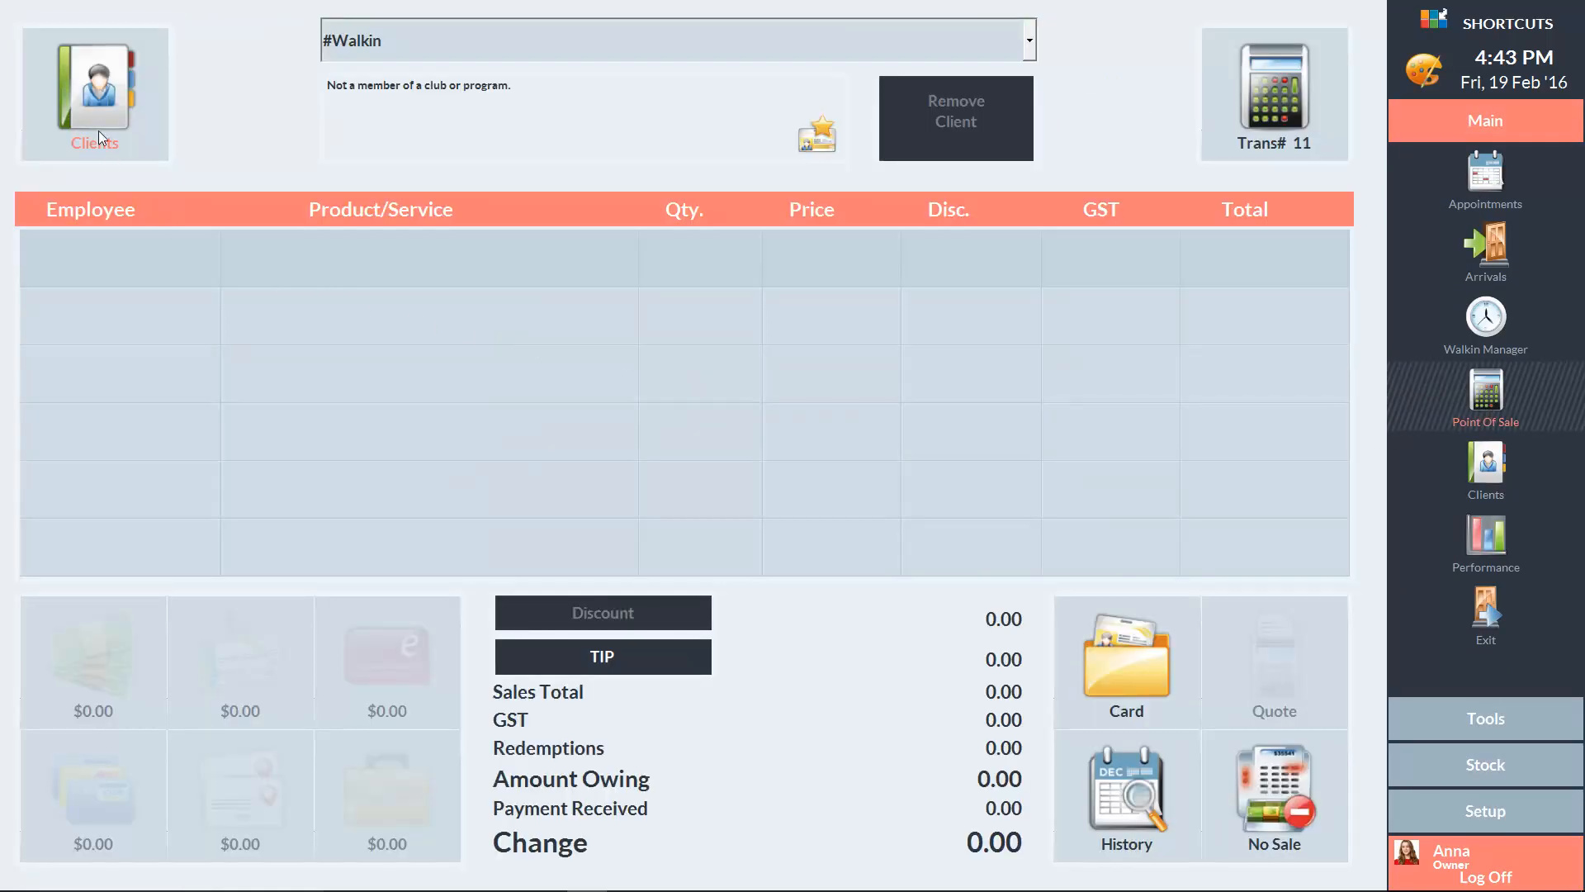
# Choose a client and add the $100 Gift Certificate to the sale as a sundry item.
pyautogui.click(93, 94)
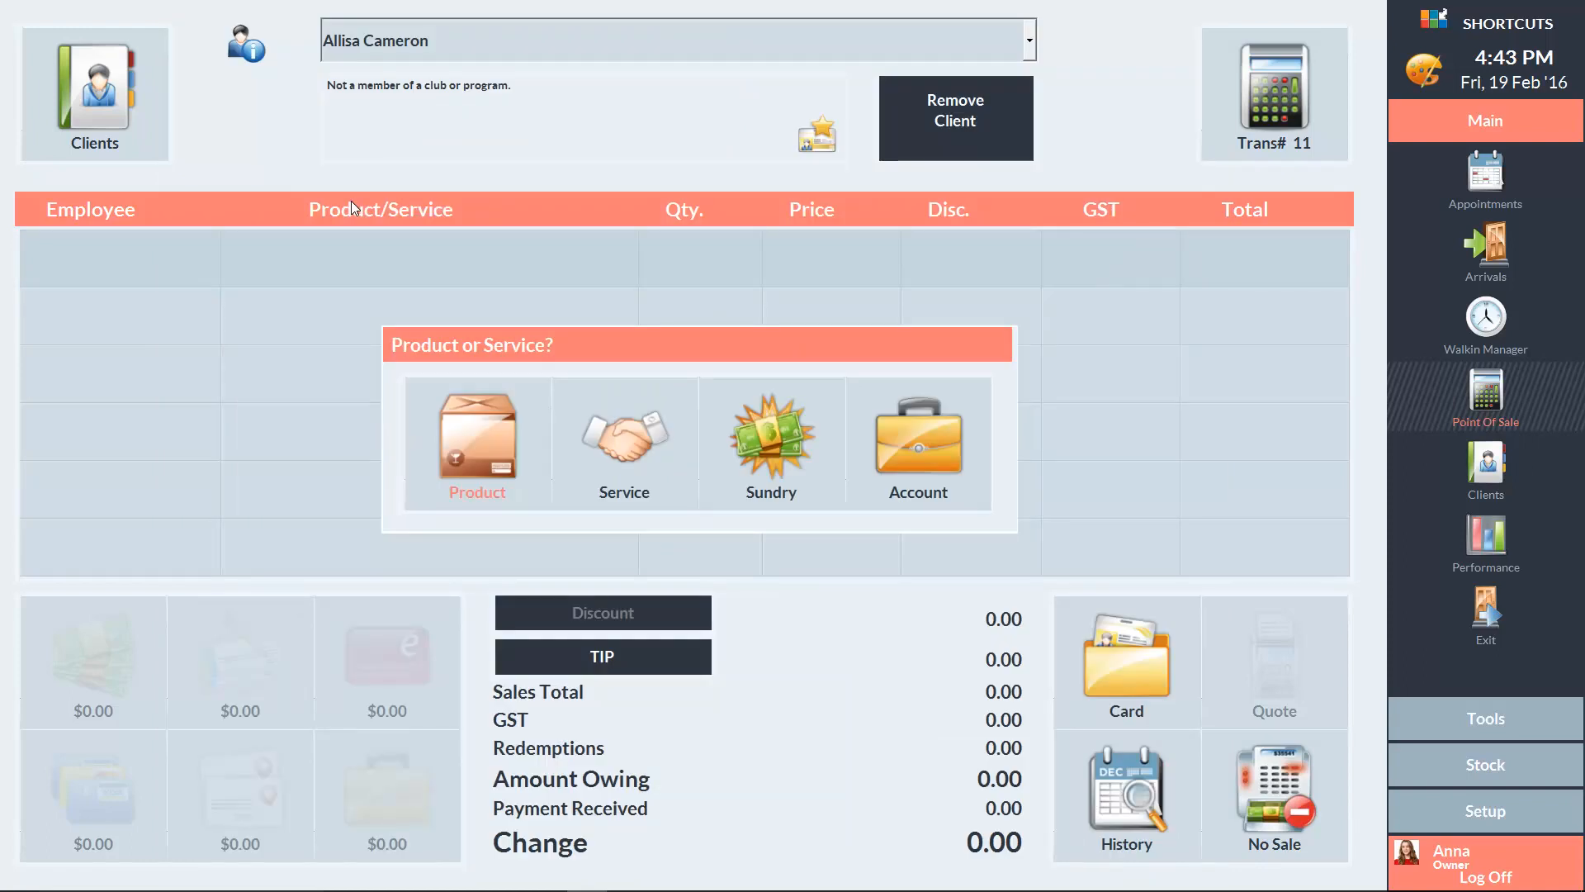
pyautogui.click(770, 442)
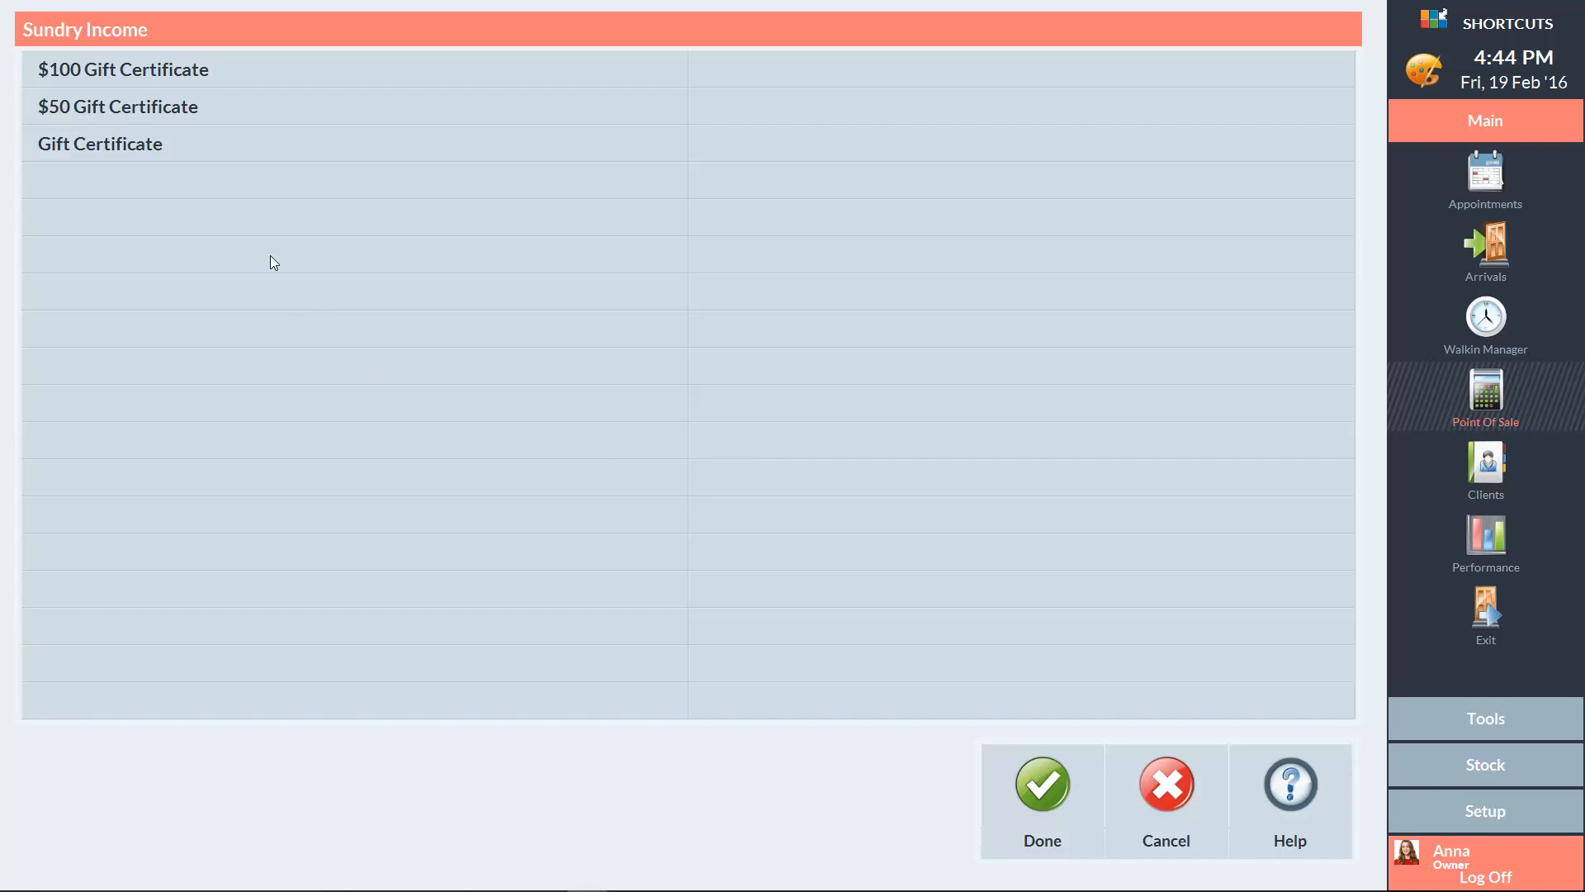
pyautogui.click(123, 68)
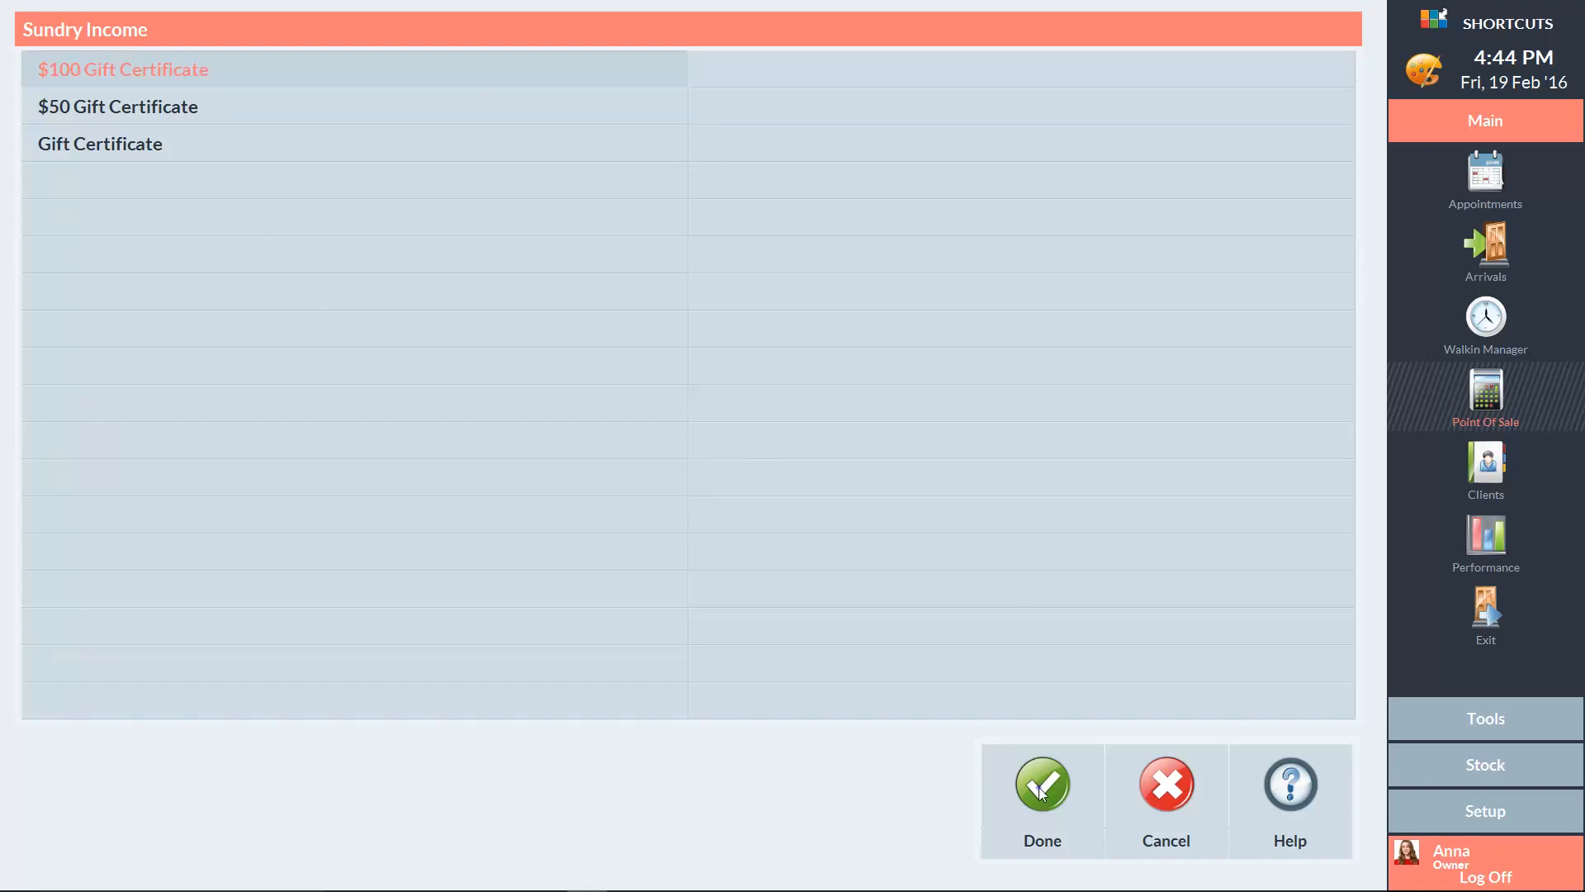
pyautogui.click(1041, 784)
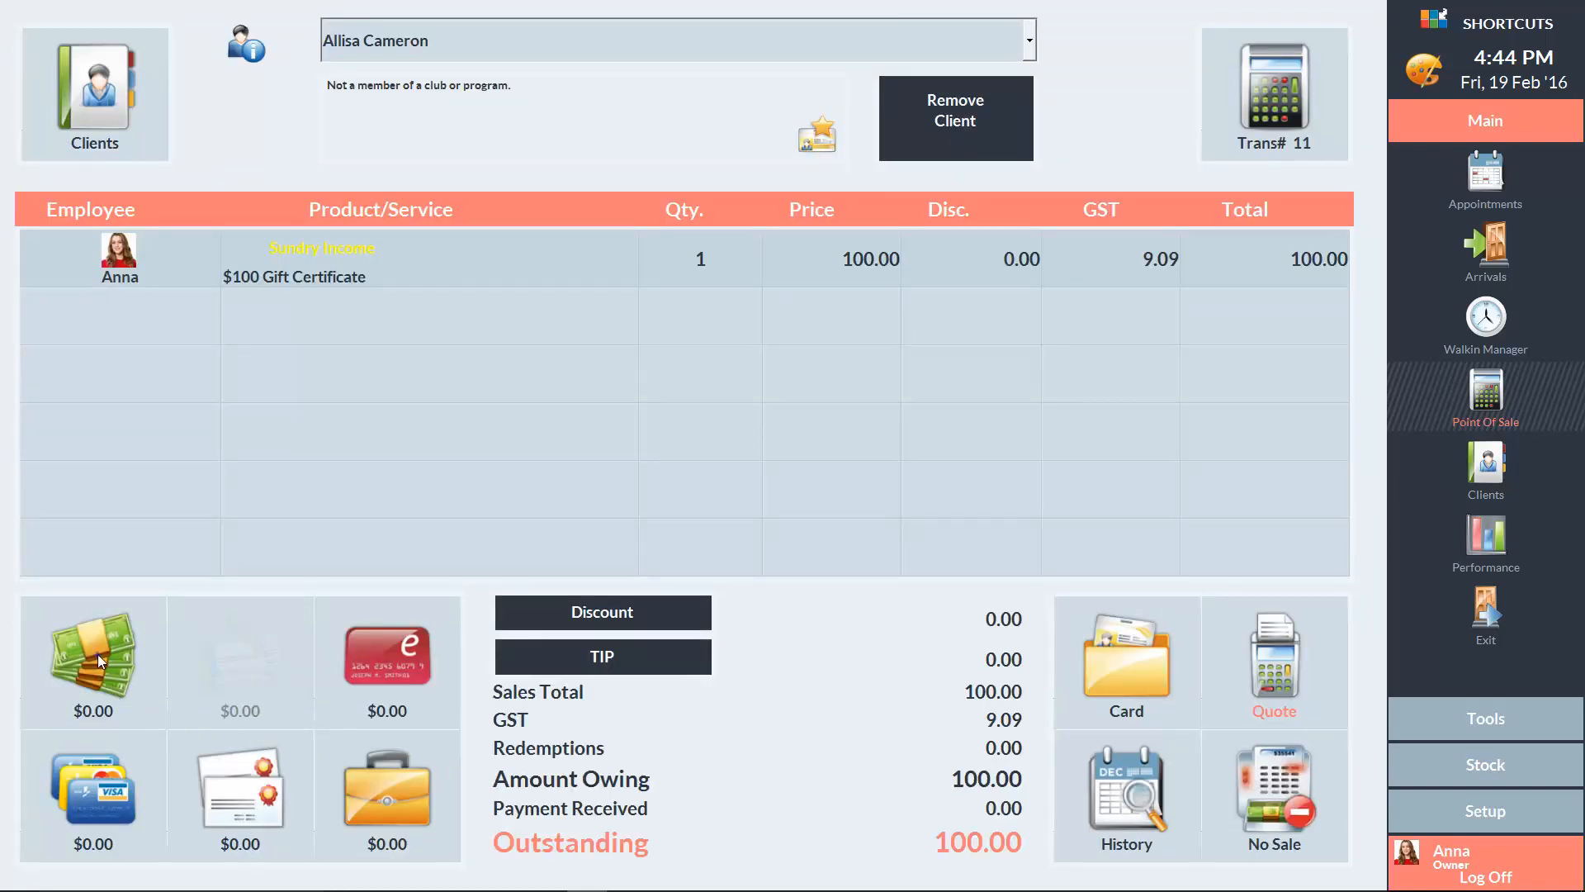
# Pay the $100 in cash, end the sale, and allocate certificate number 003.
pyautogui.click(92, 657)
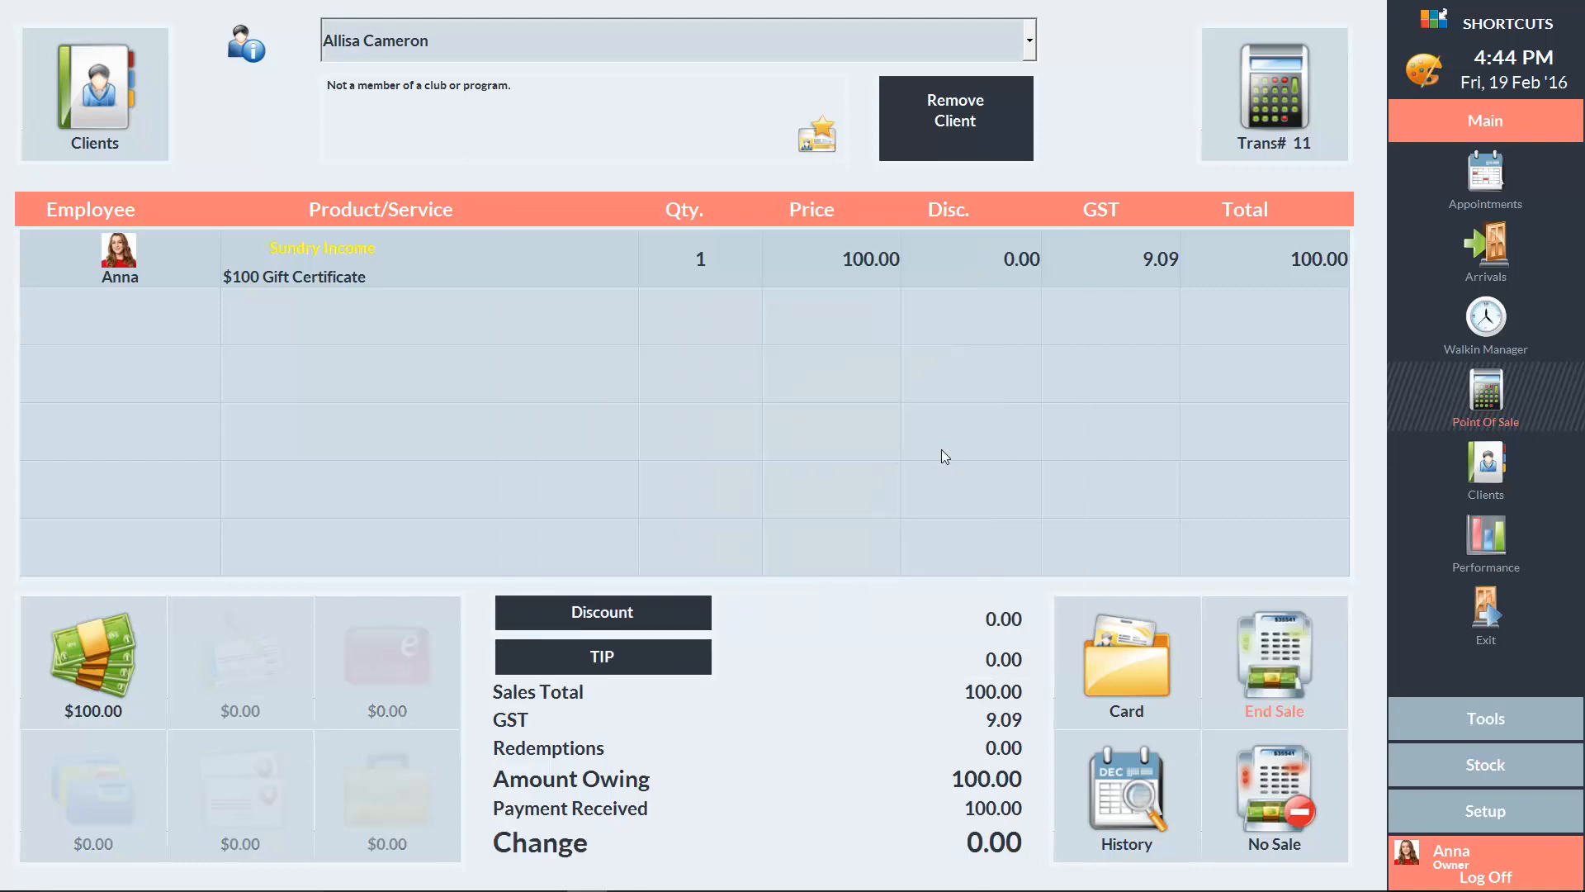
pyautogui.click(1271, 683)
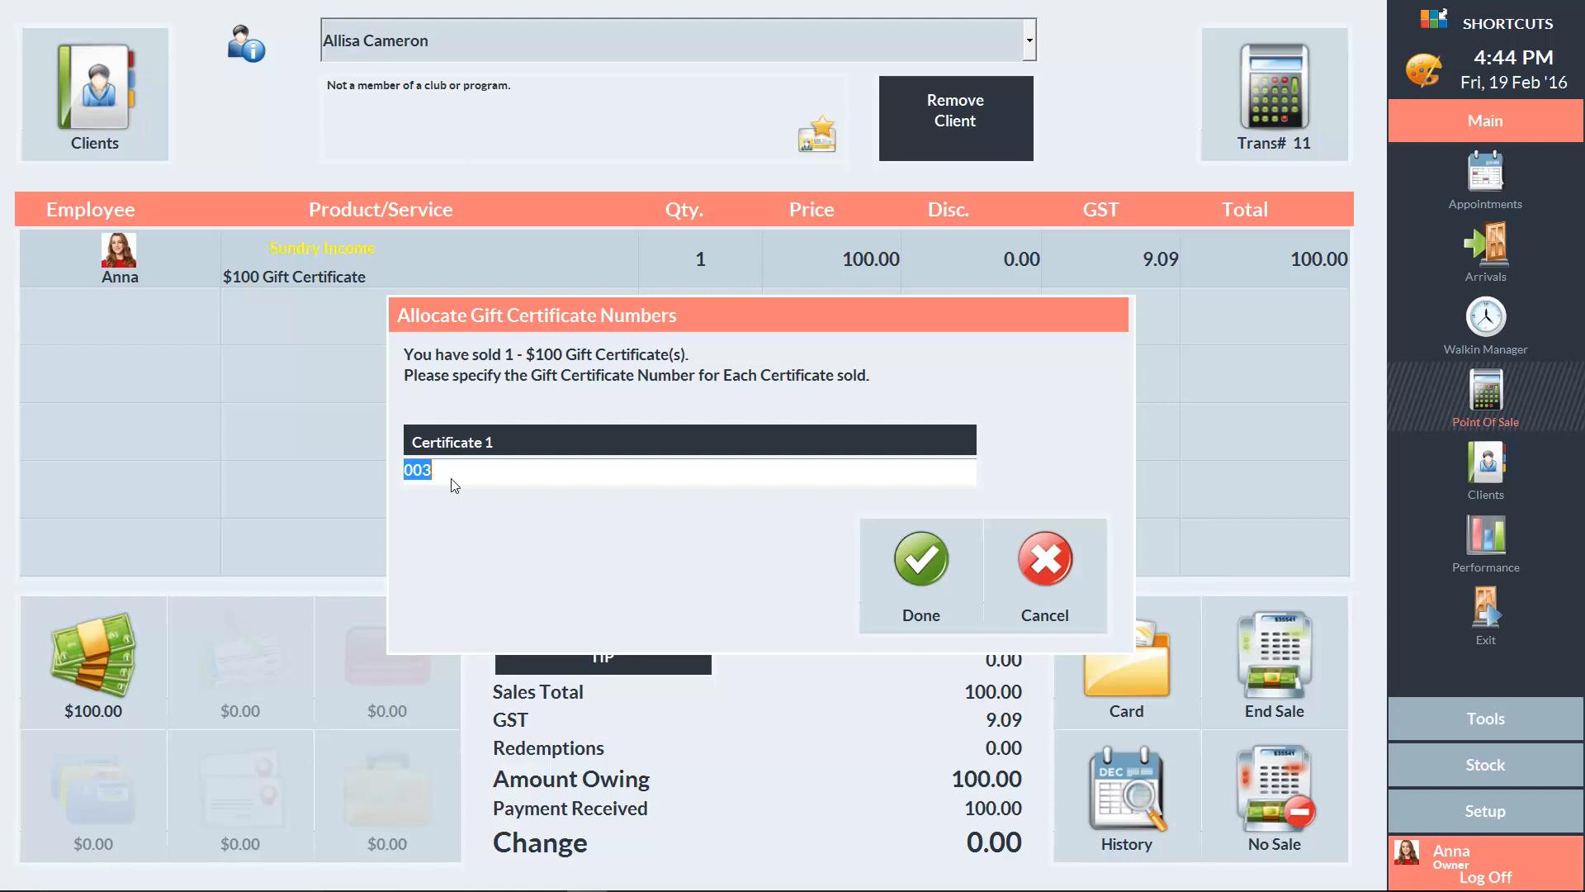
pyautogui.click(918, 559)
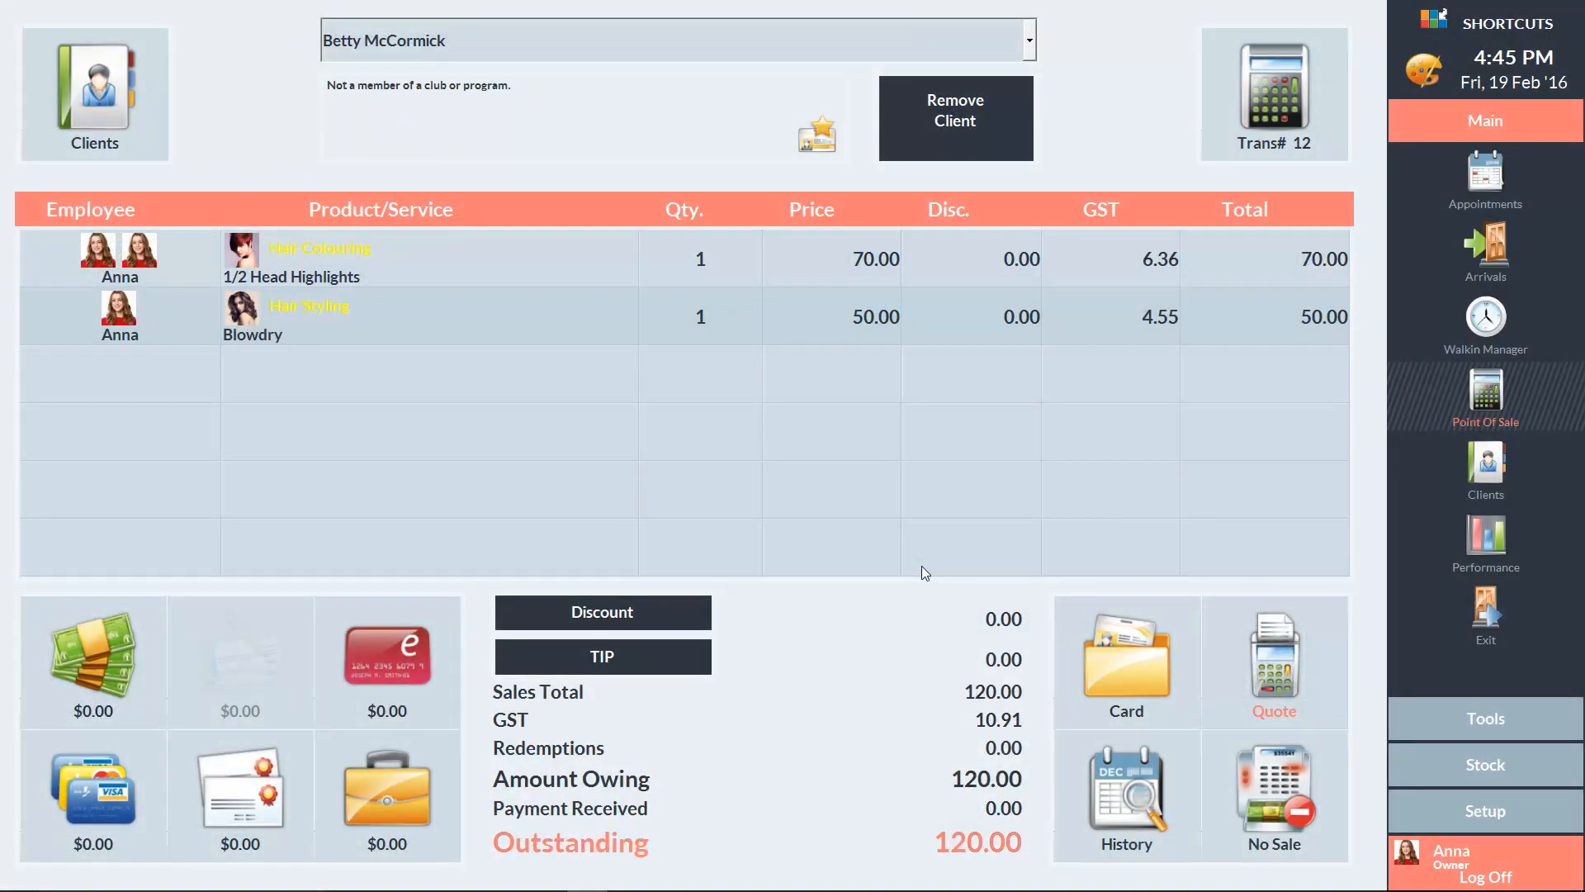
pyautogui.moveTo(667, 582)
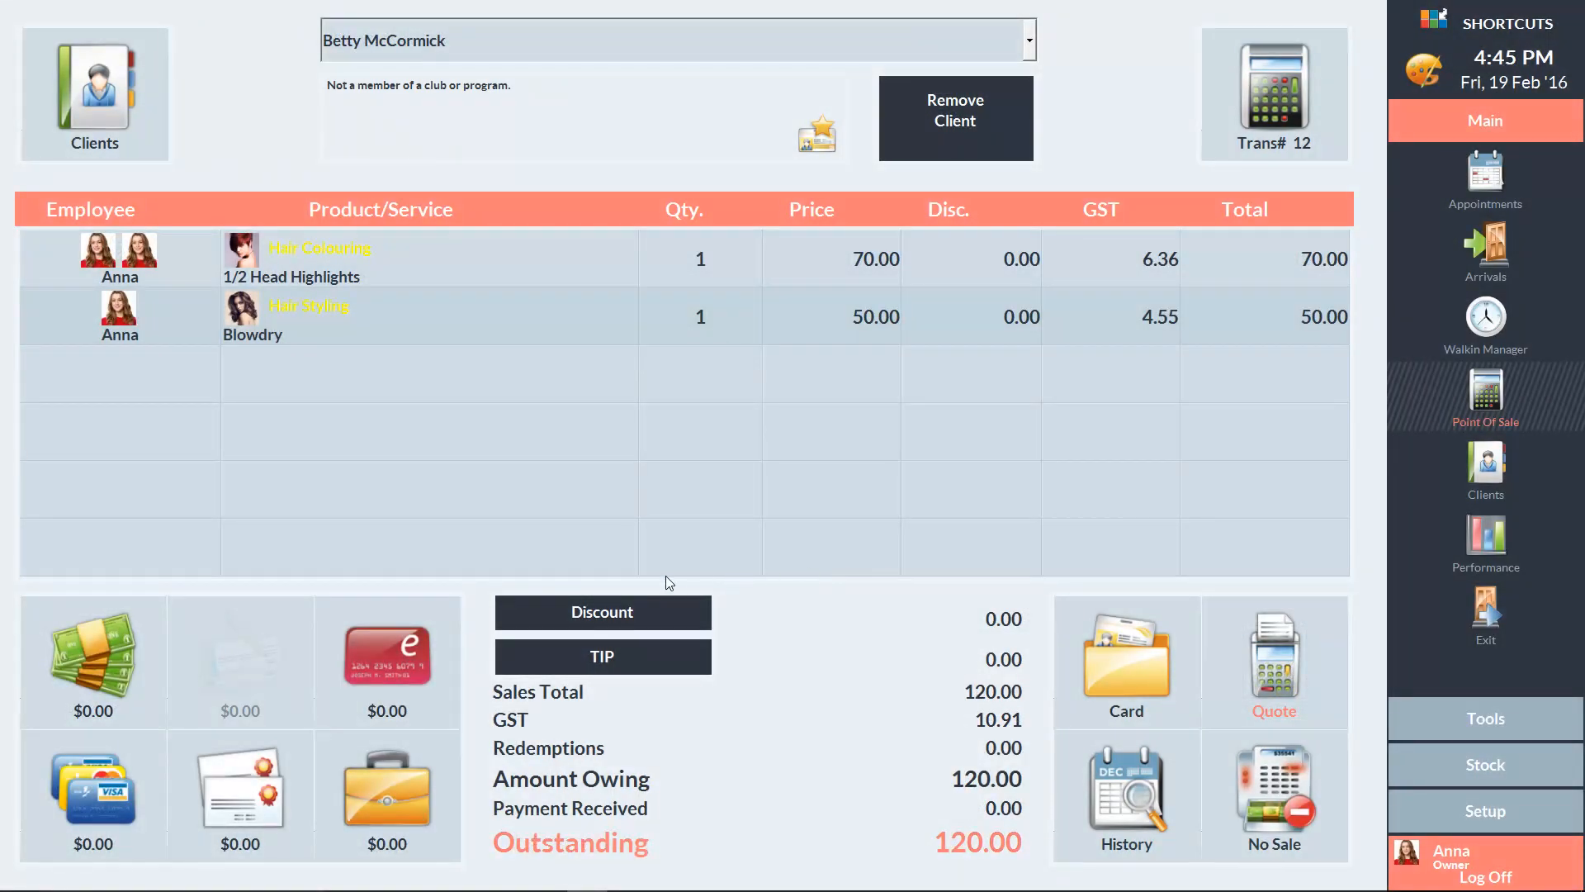
# Pay $100.00 of the $120 sale with gift certificate 003, leaving $20.00 owing.
pyautogui.click(240, 788)
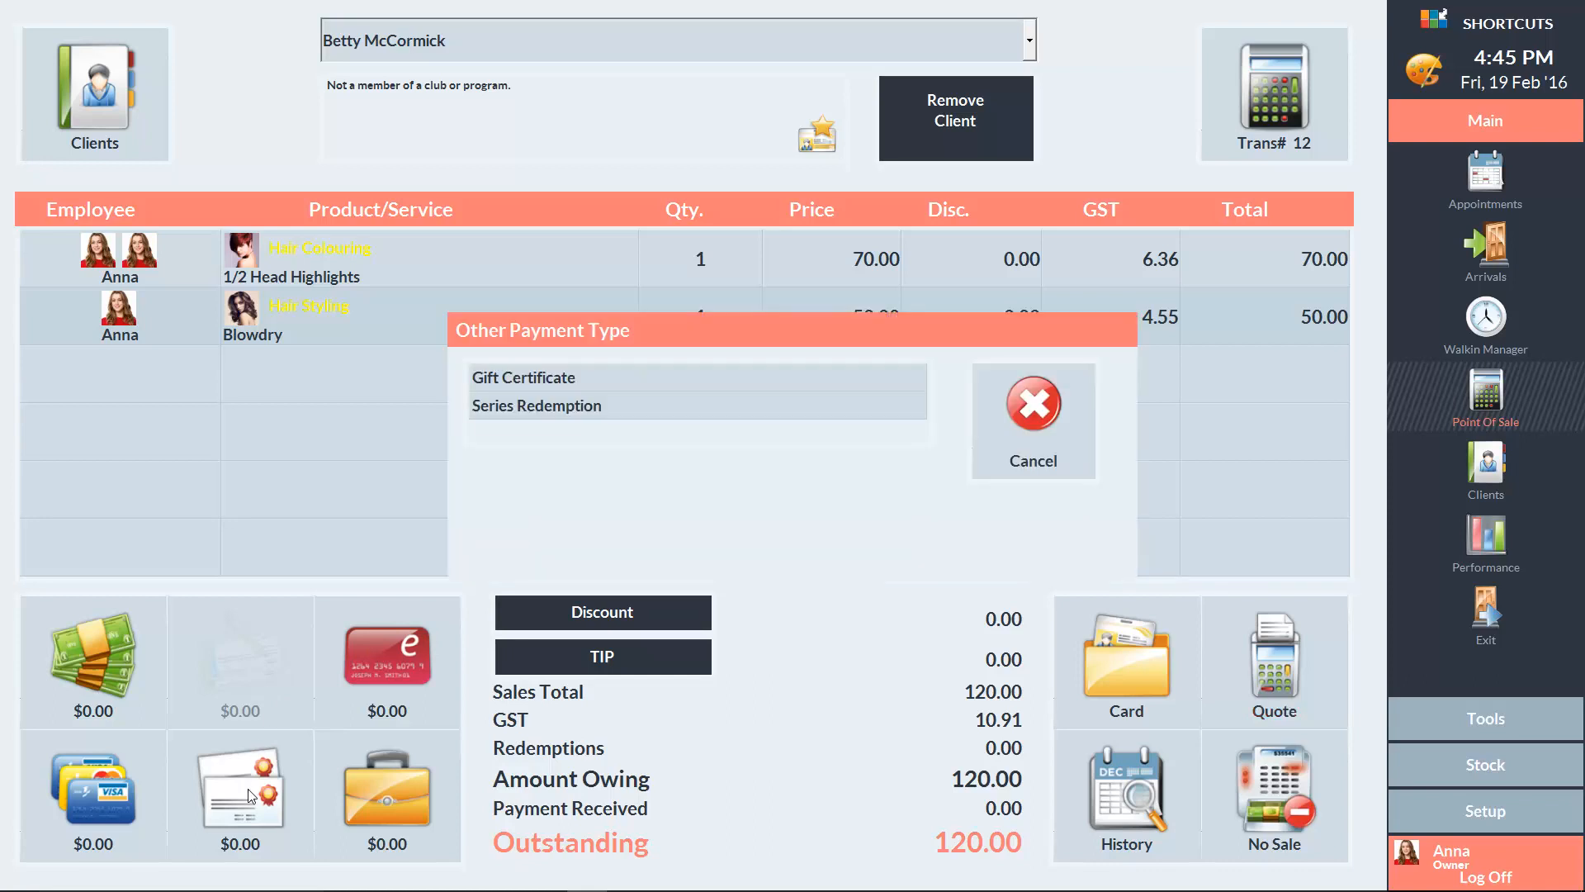
pyautogui.click(523, 378)
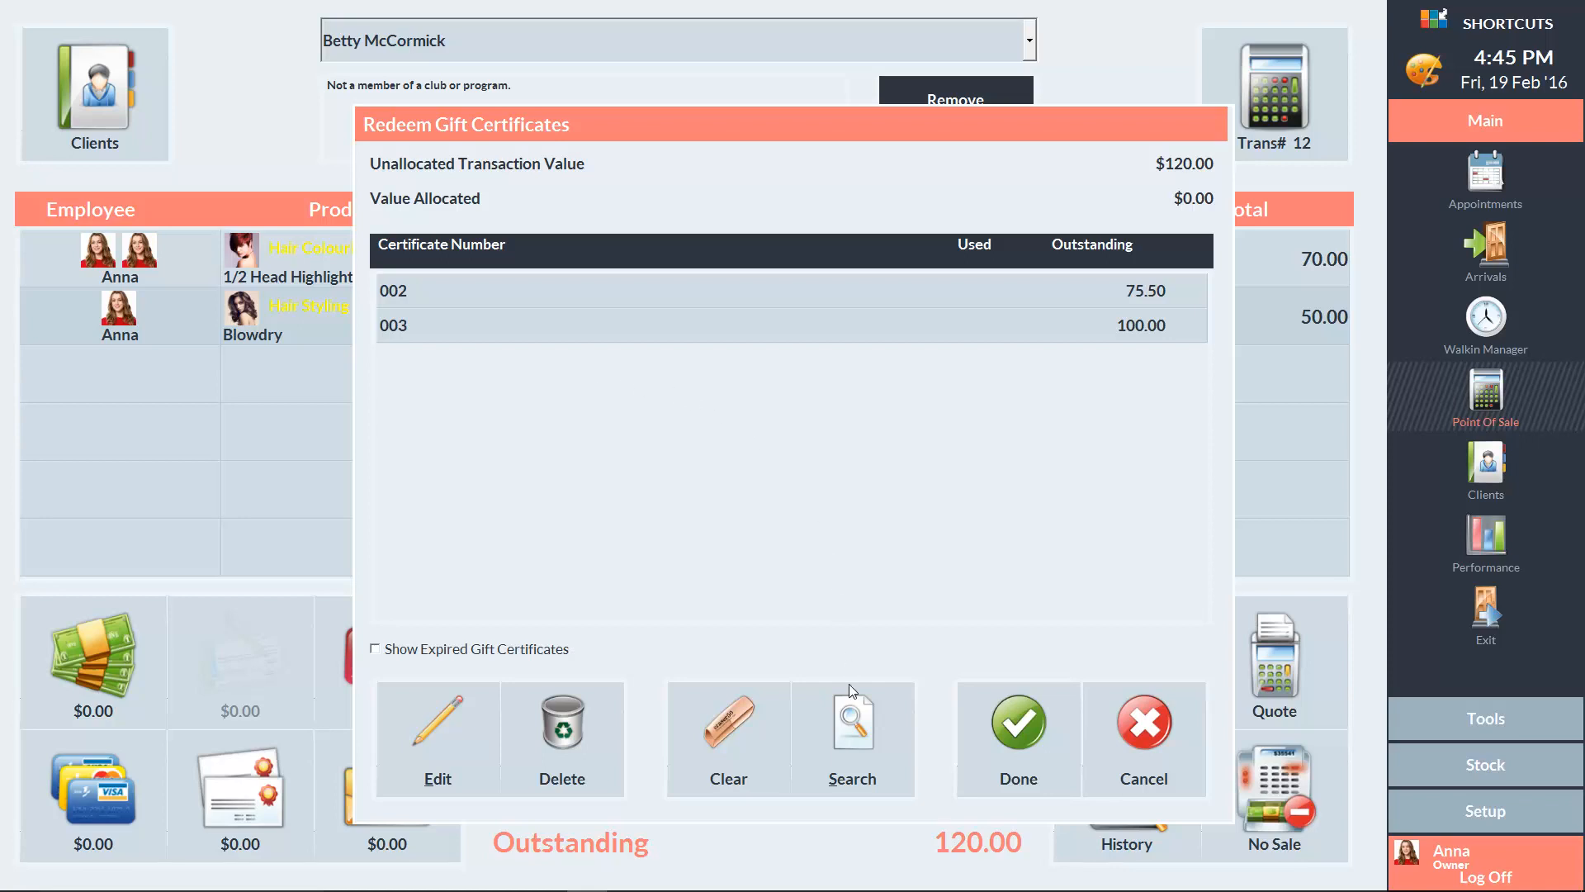
pyautogui.moveTo(855, 496)
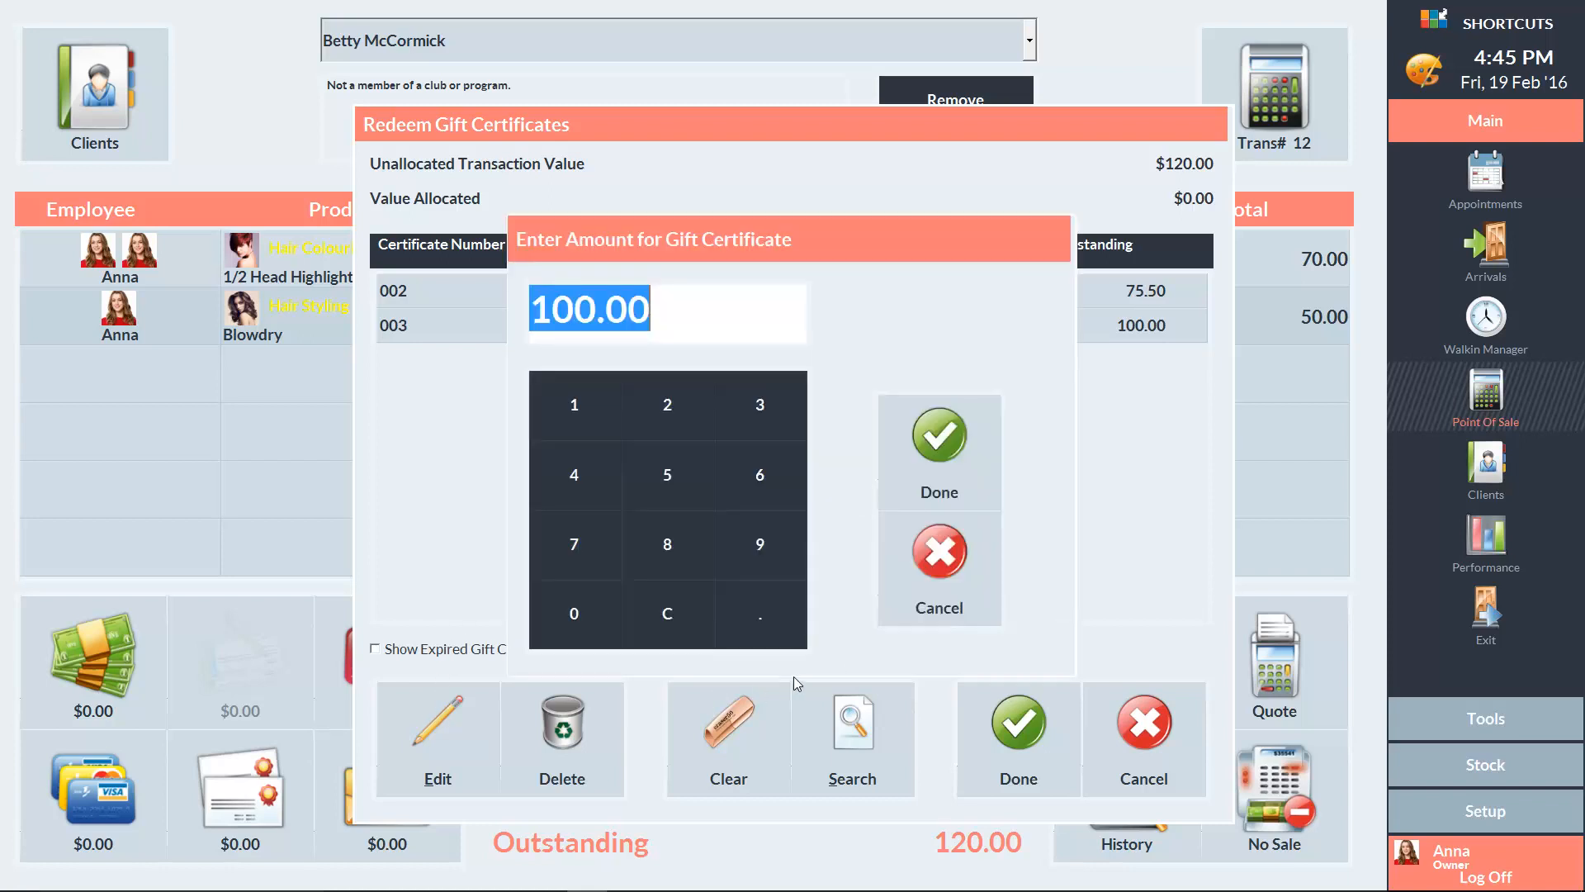
pyautogui.click(937, 437)
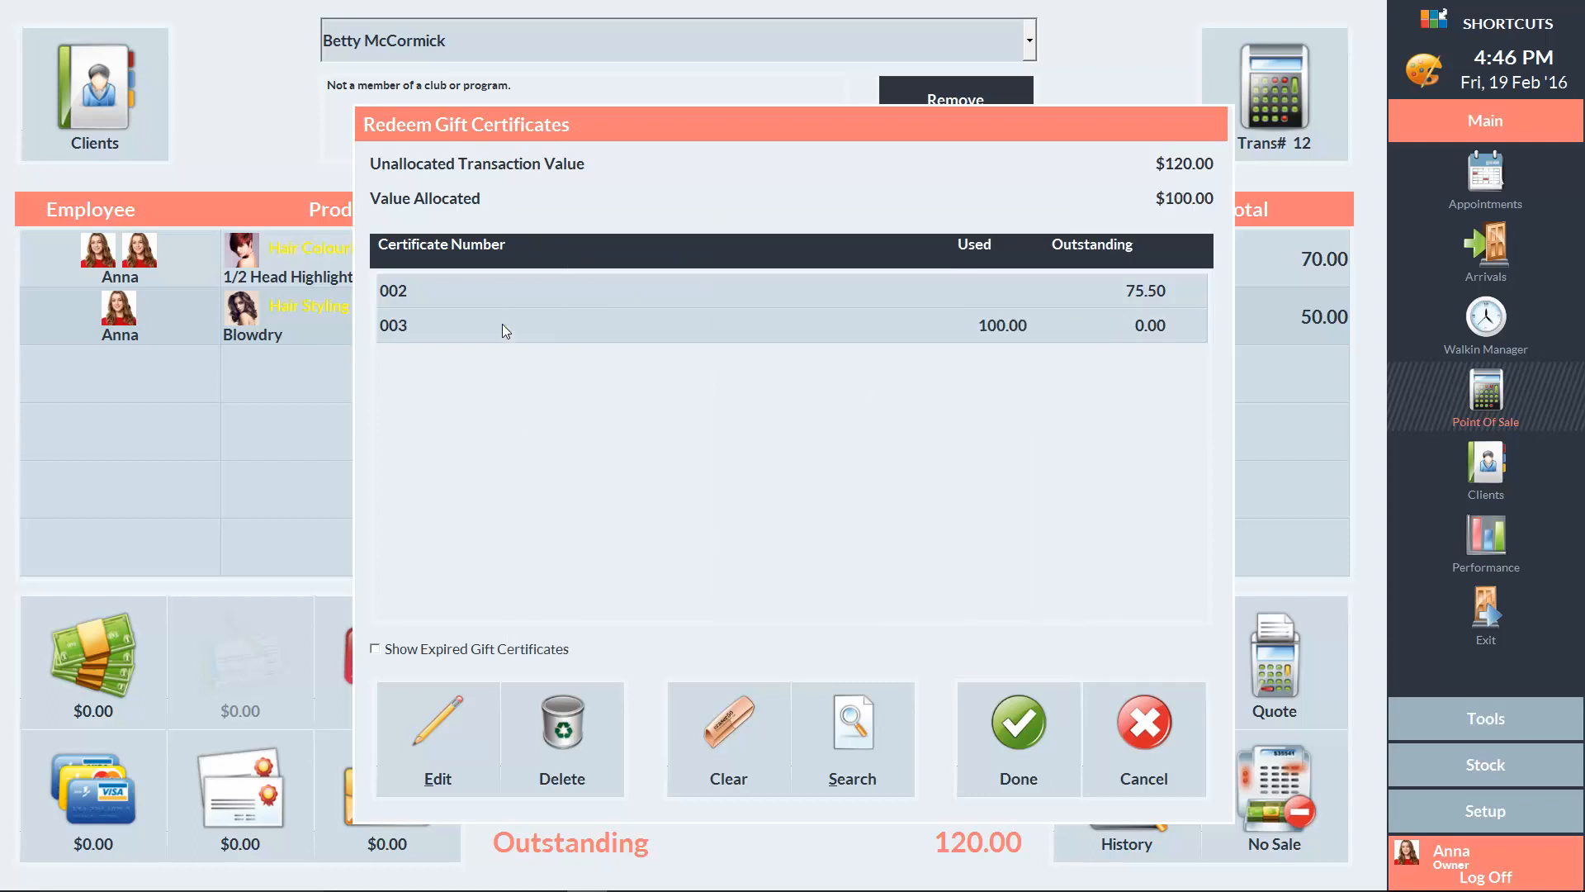
pyautogui.moveTo(1008, 645)
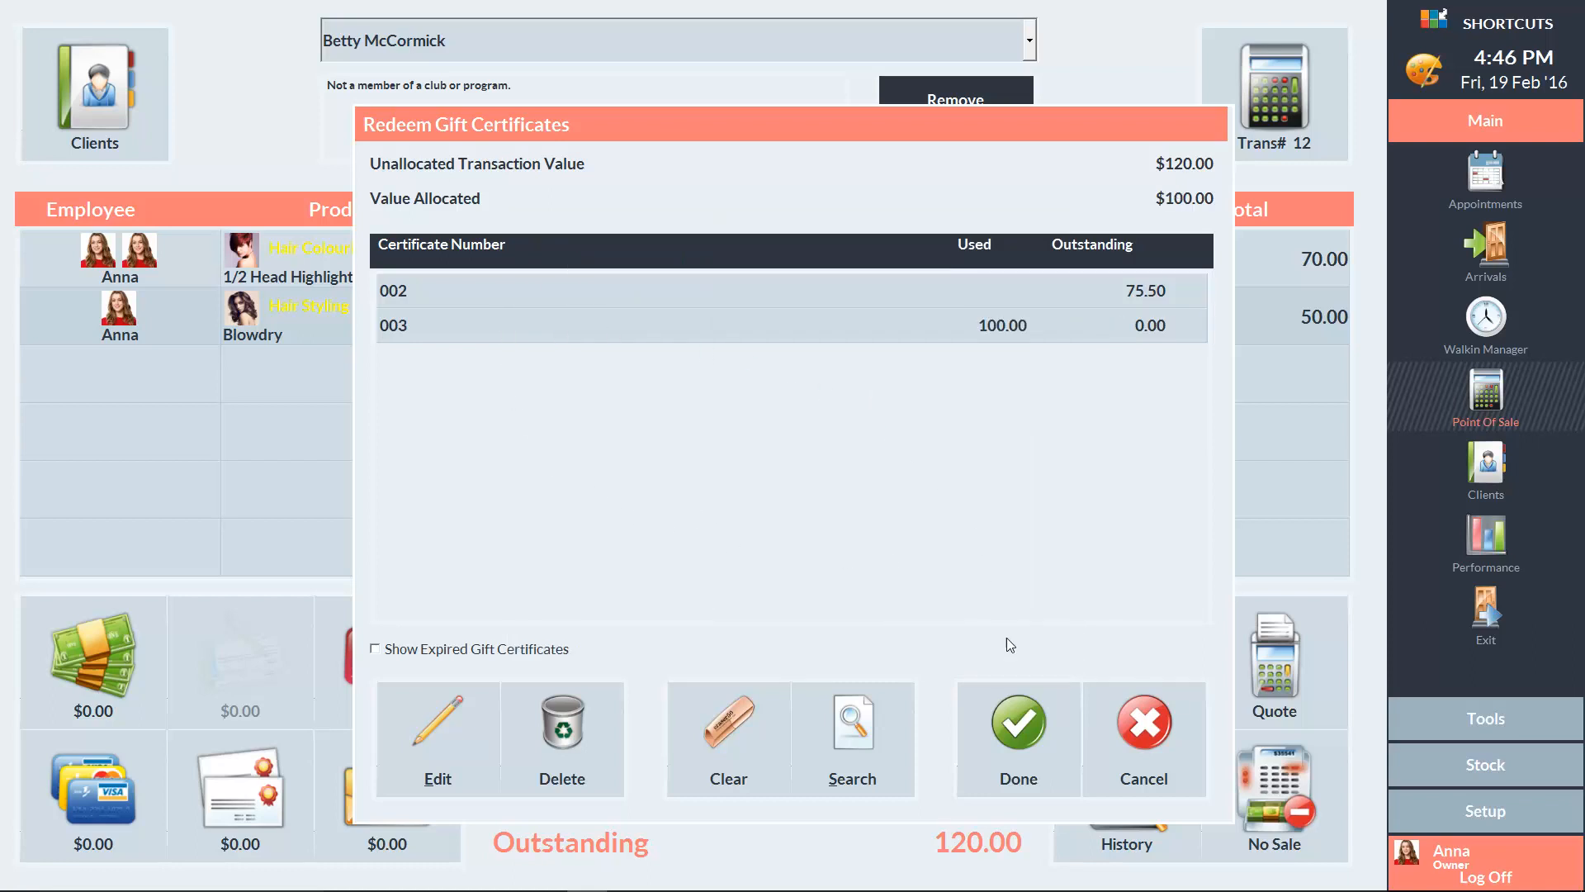
pyautogui.click(1017, 724)
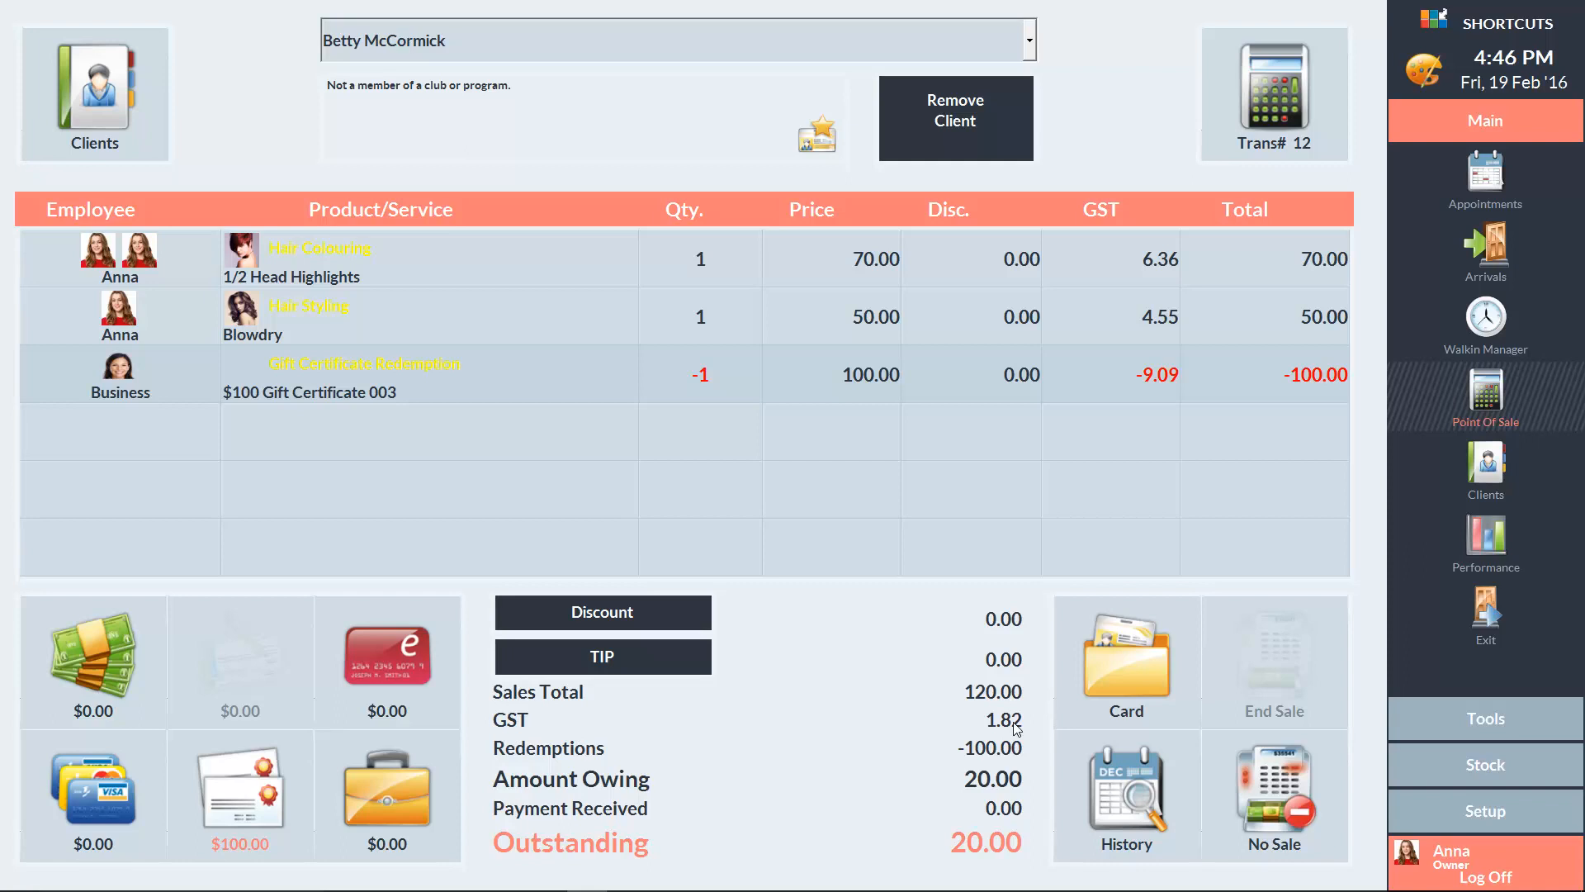
pyautogui.moveTo(1297, 487)
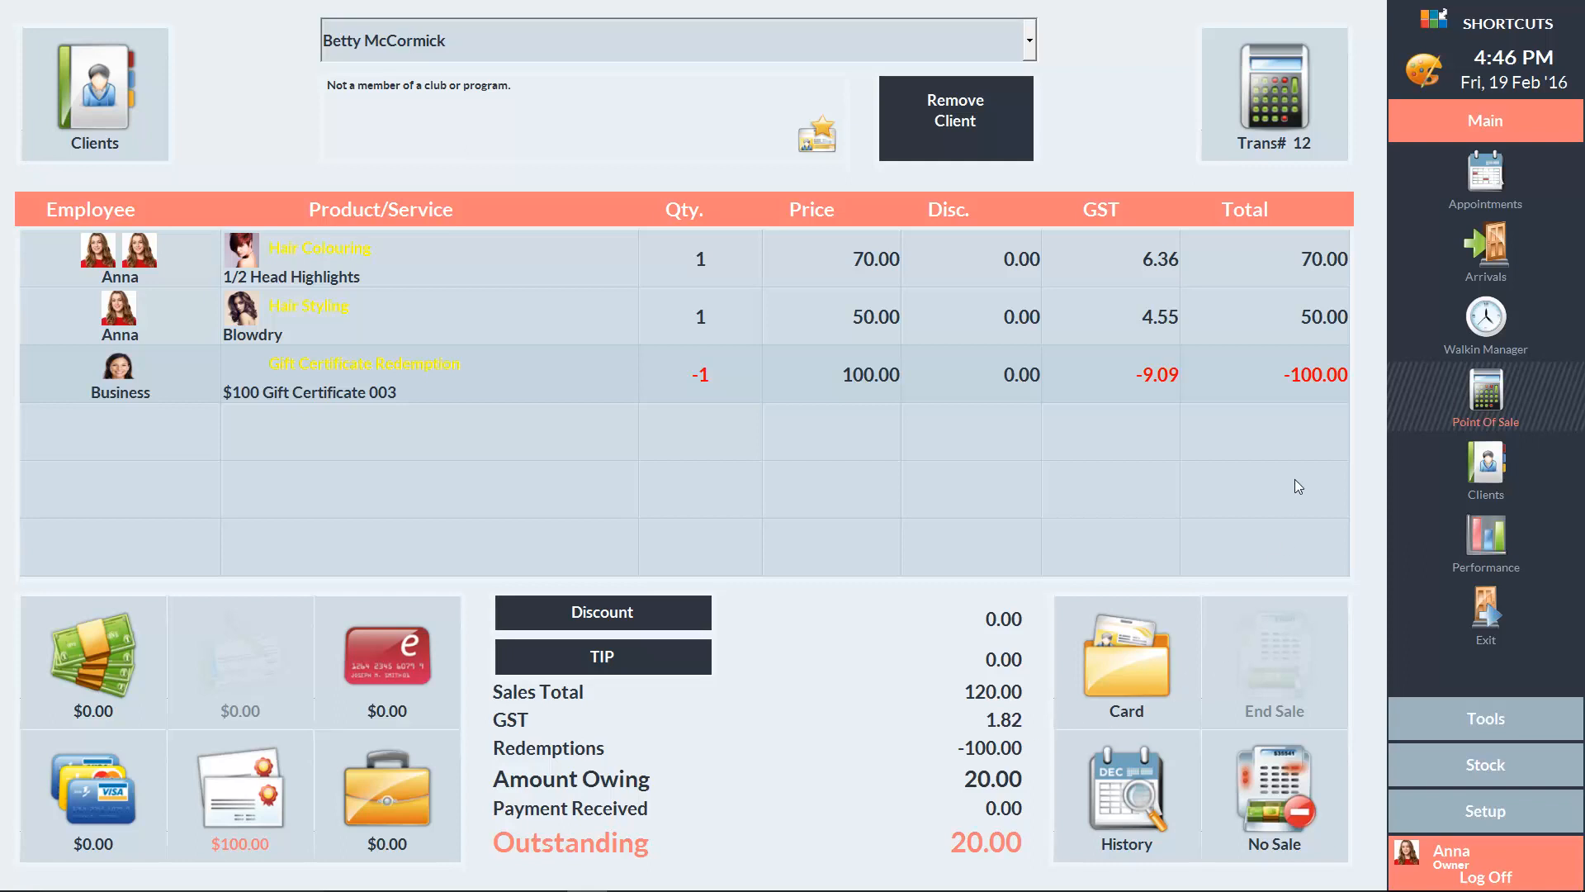
pyautogui.moveTo(1305, 395)
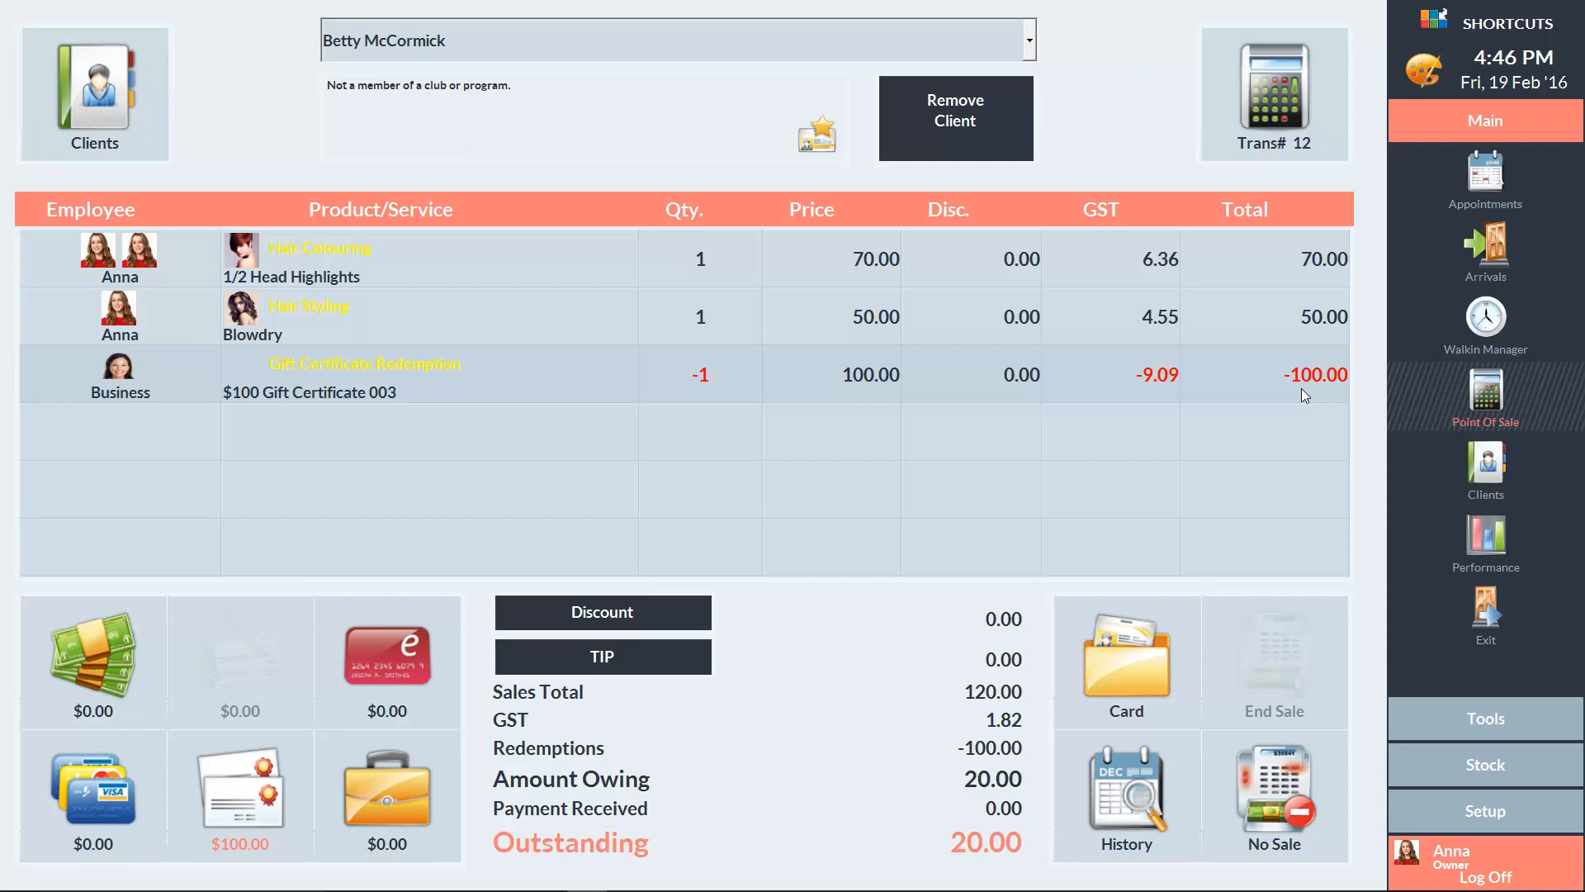
pyautogui.moveTo(475, 449)
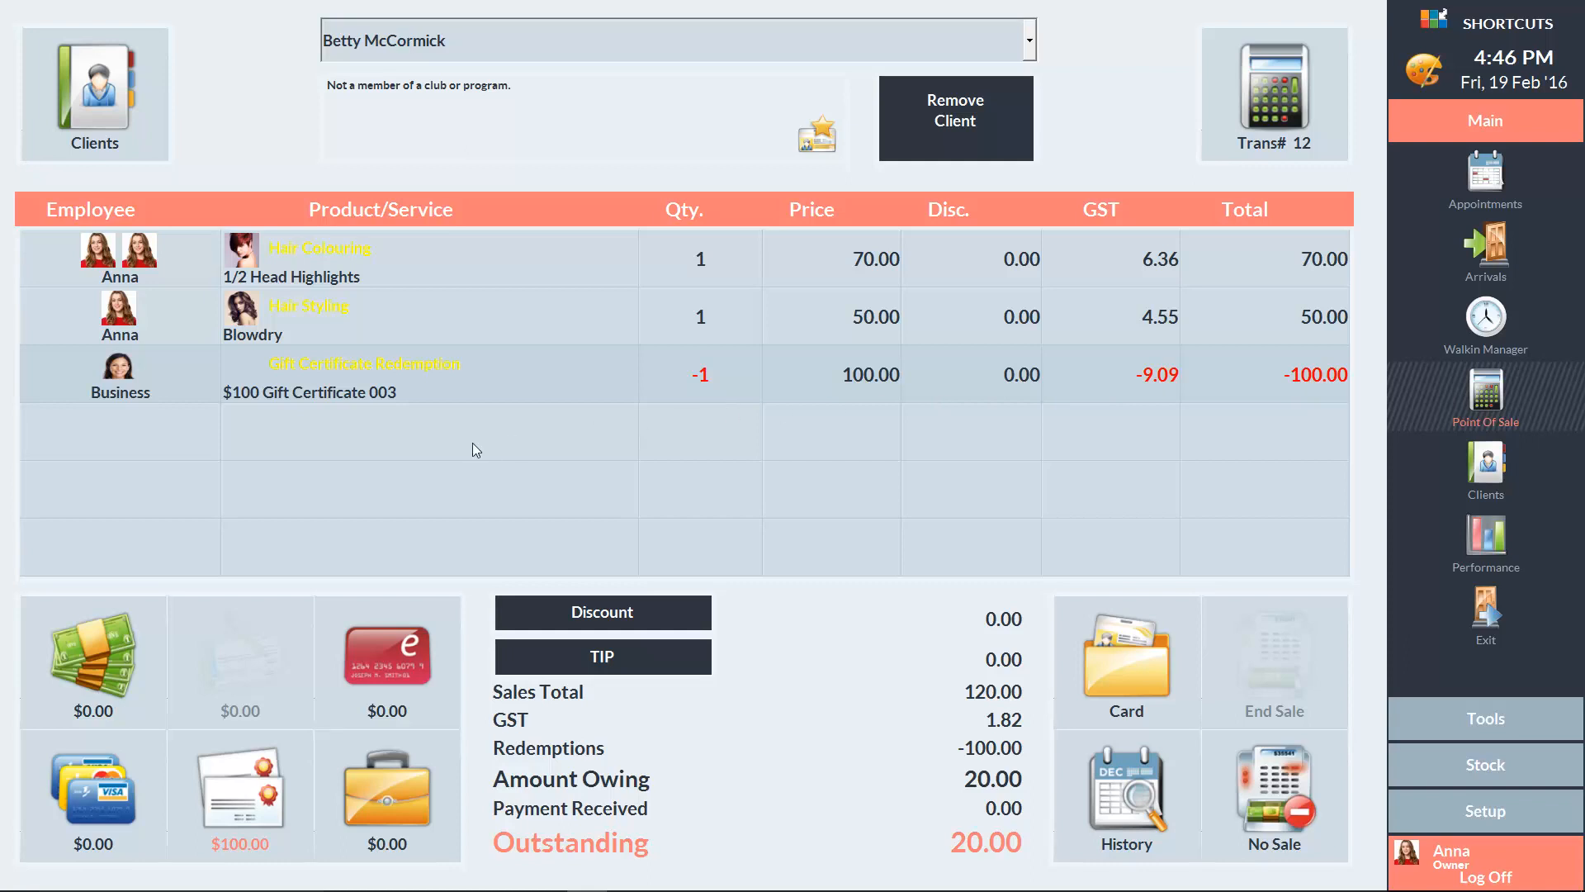
# Pay the remaining $20.00 in cash and end the sale.
pyautogui.click(92, 657)
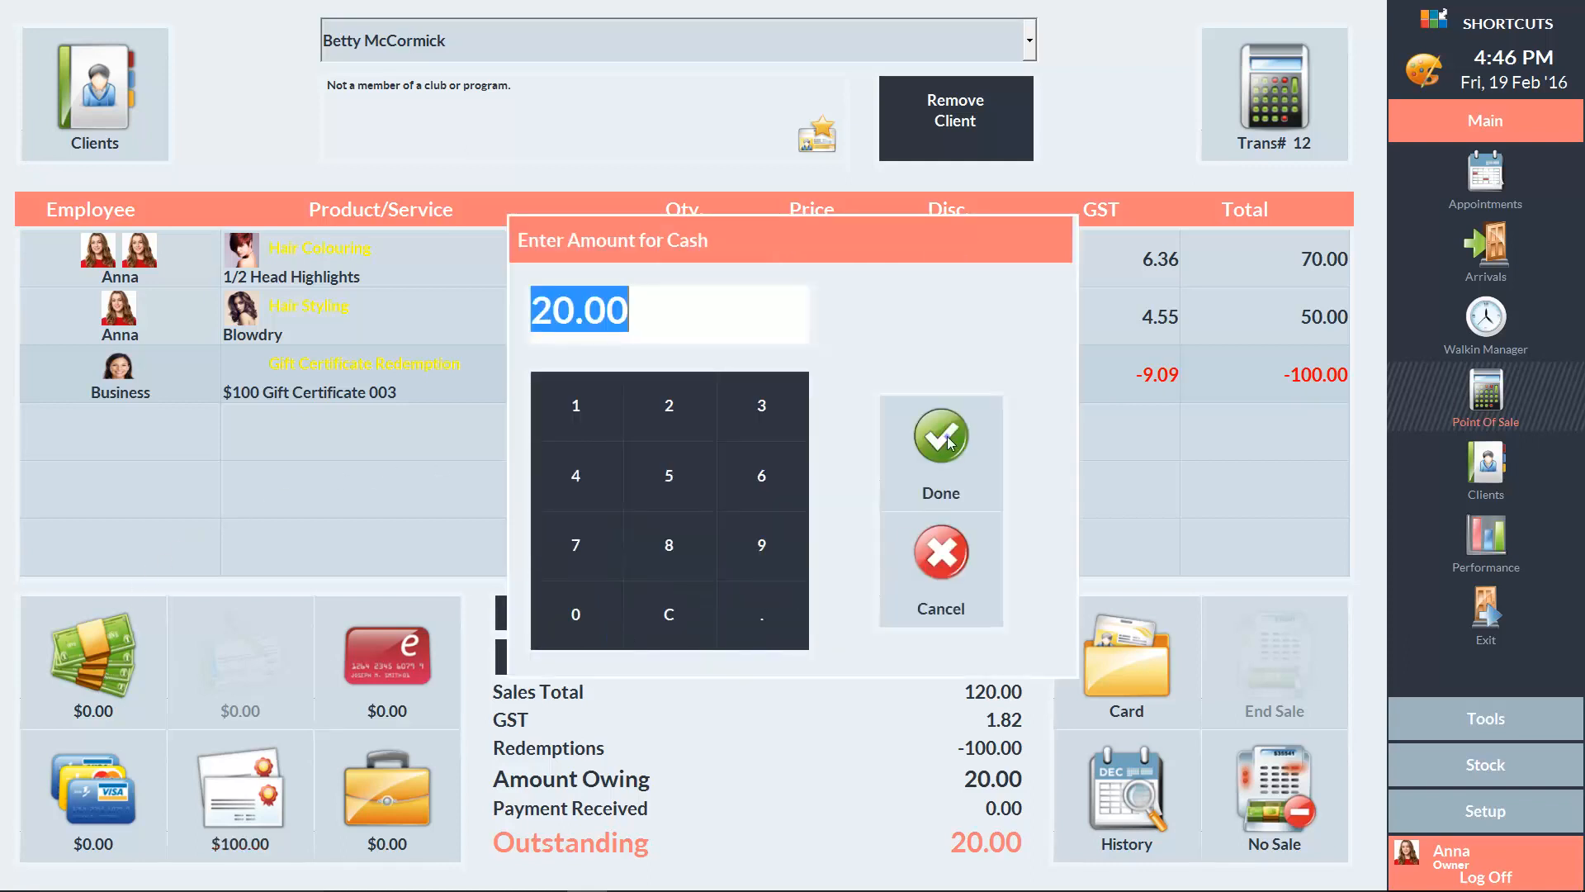
pyautogui.click(940, 435)
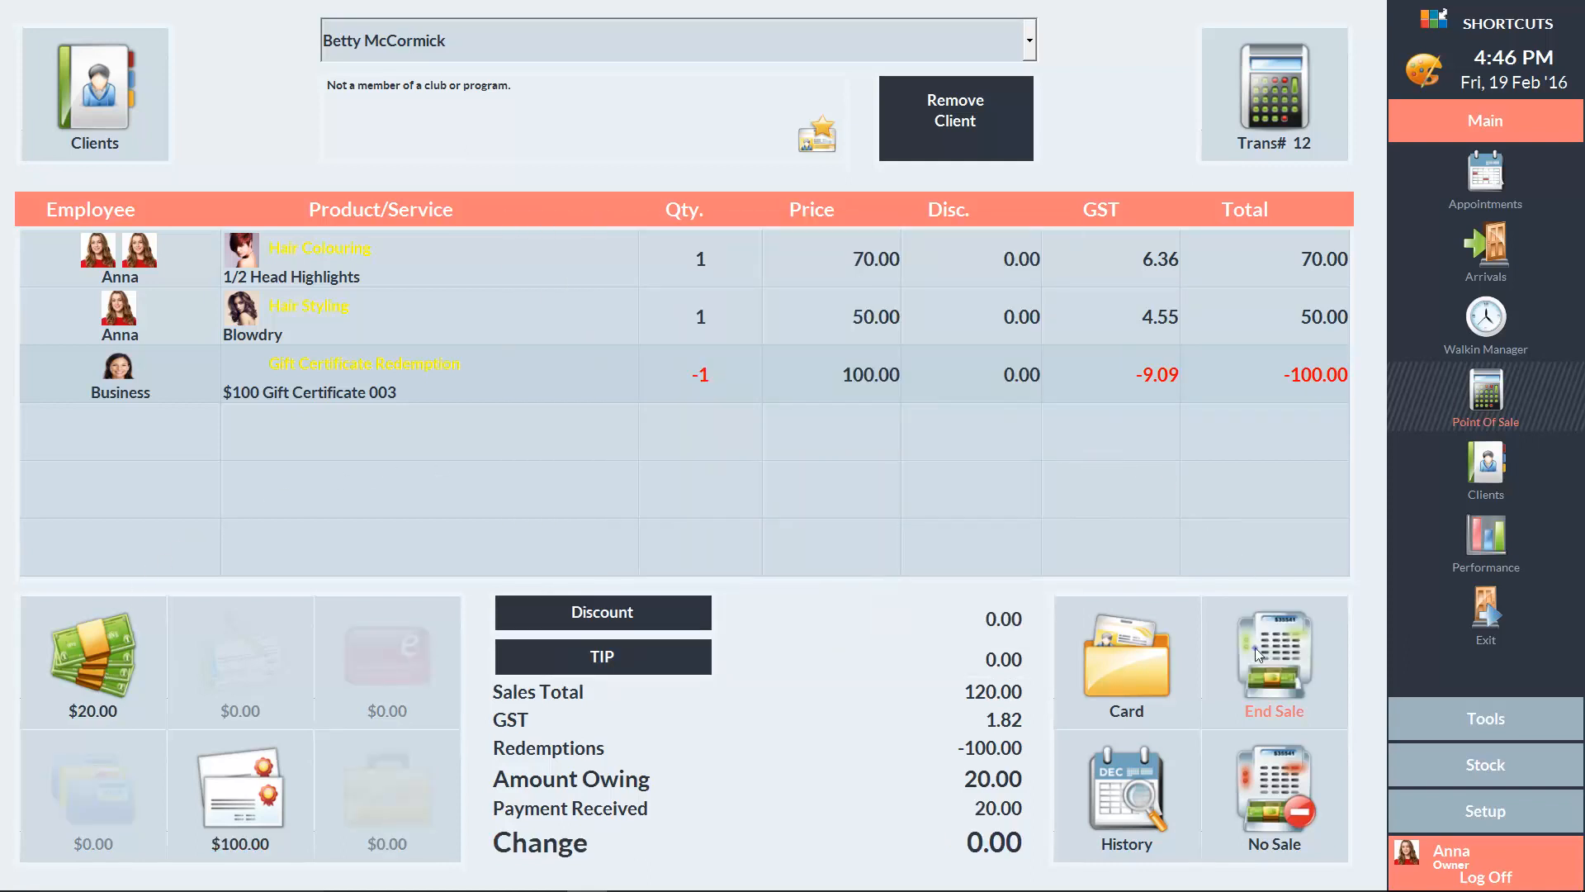
pyautogui.click(1273, 661)
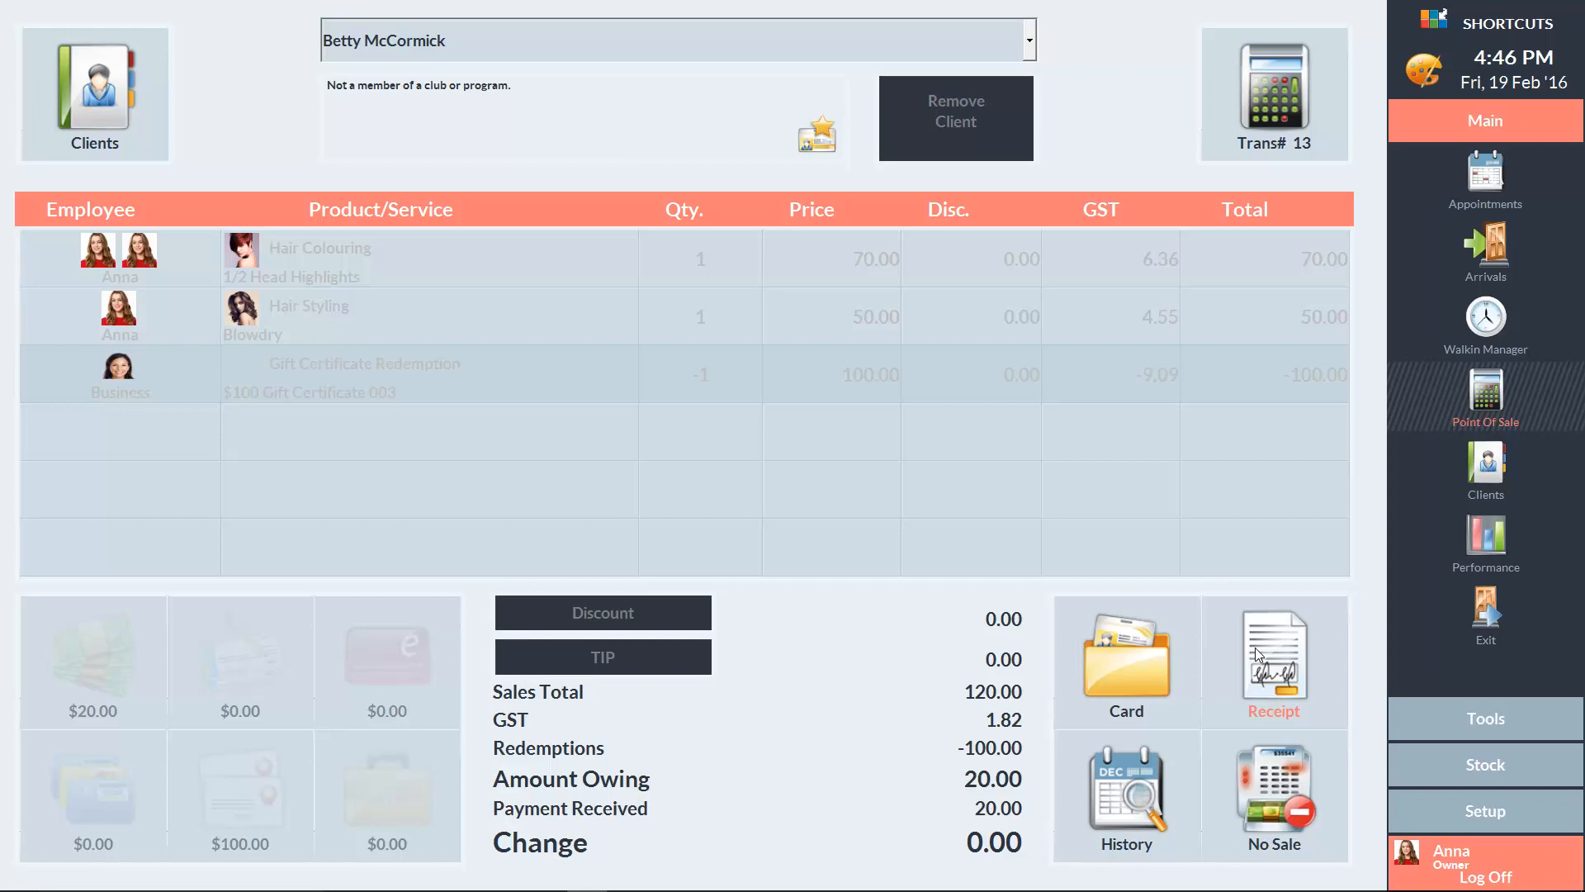
pyautogui.moveTo(1463, 722)
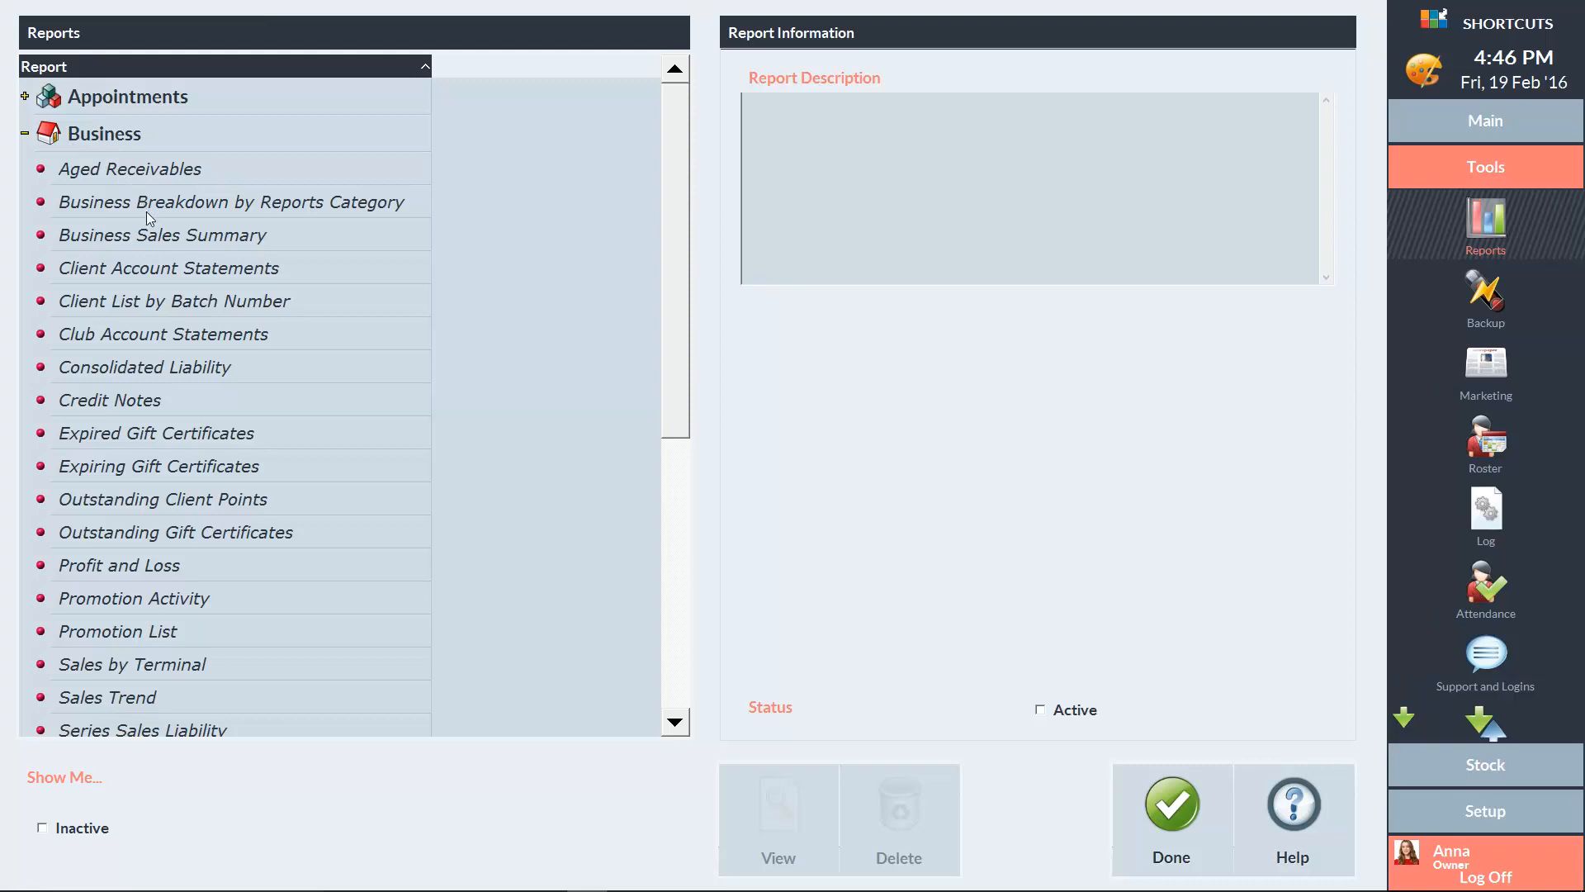
# View the Outstanding Gift Certificates business report for today's date.
pyautogui.click(156, 432)
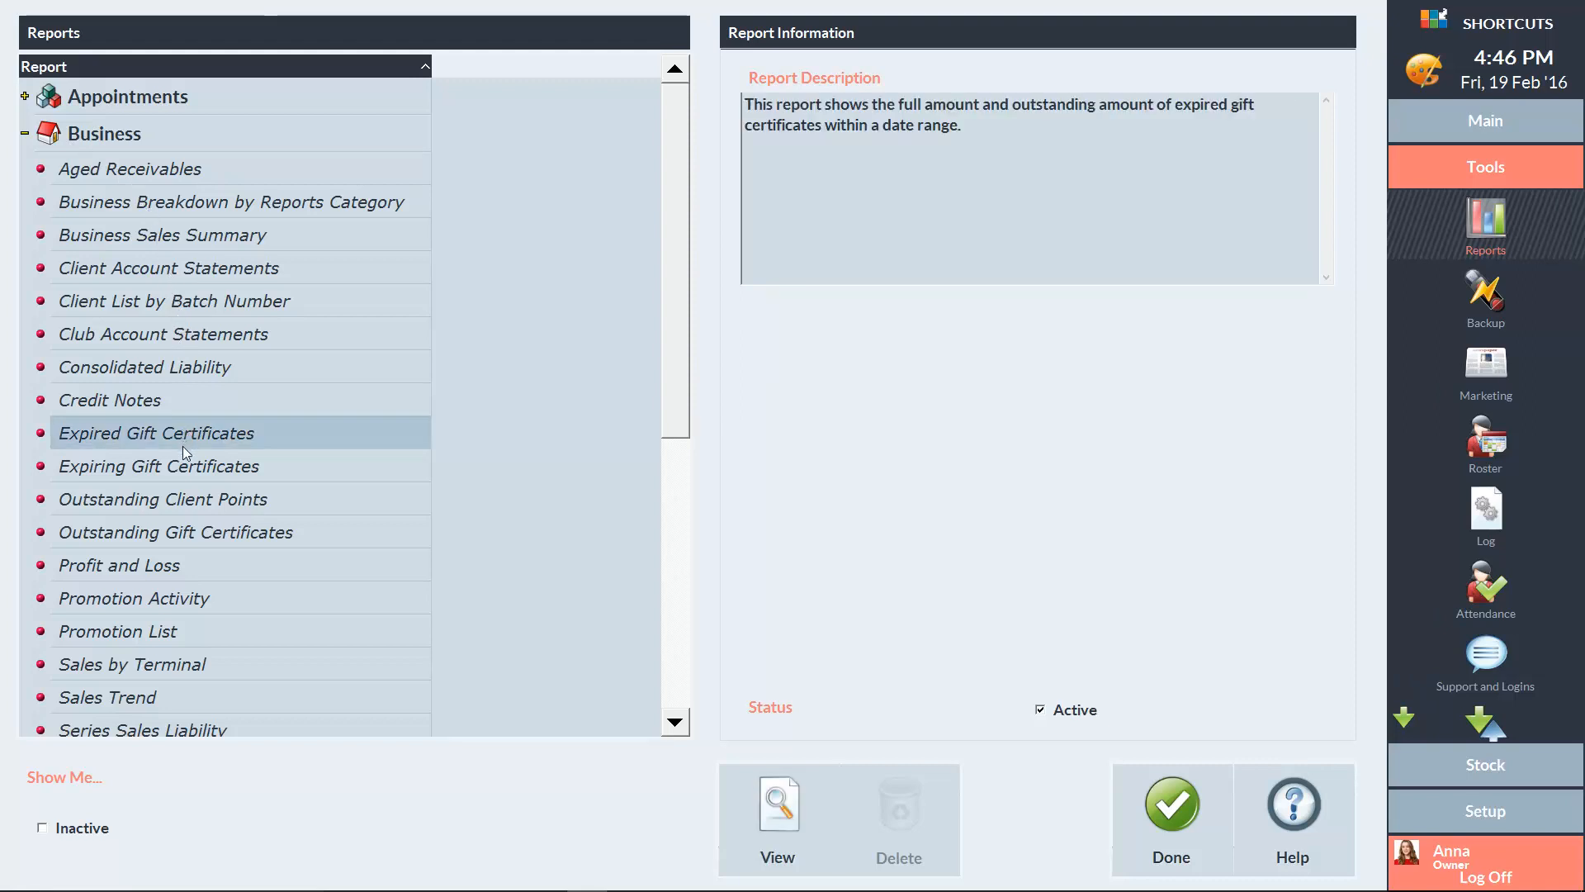
pyautogui.click(175, 532)
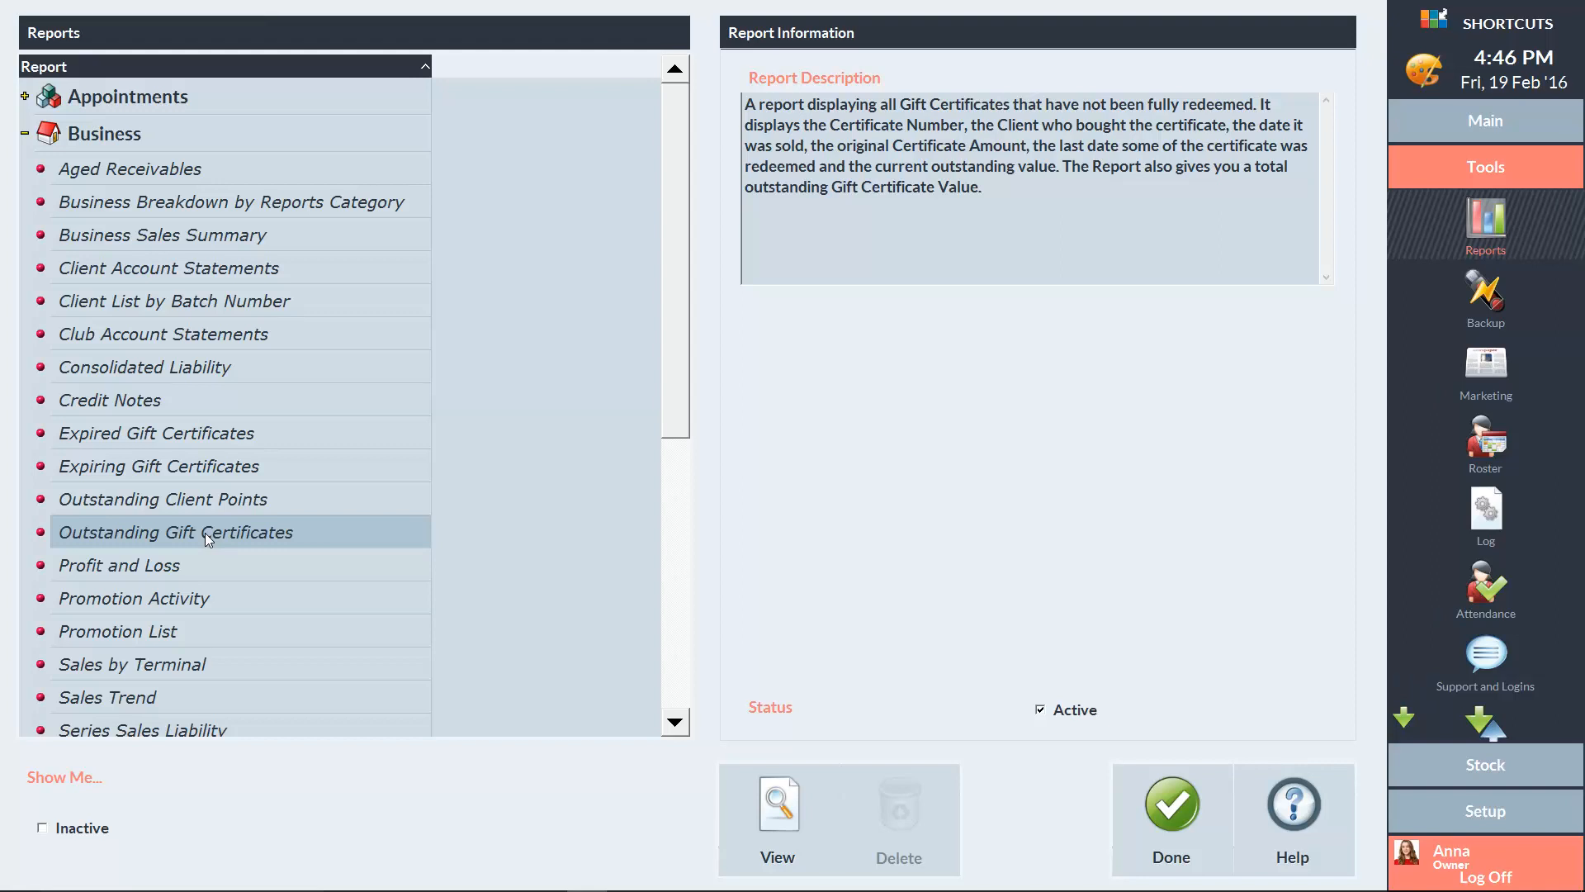
pyautogui.click(778, 809)
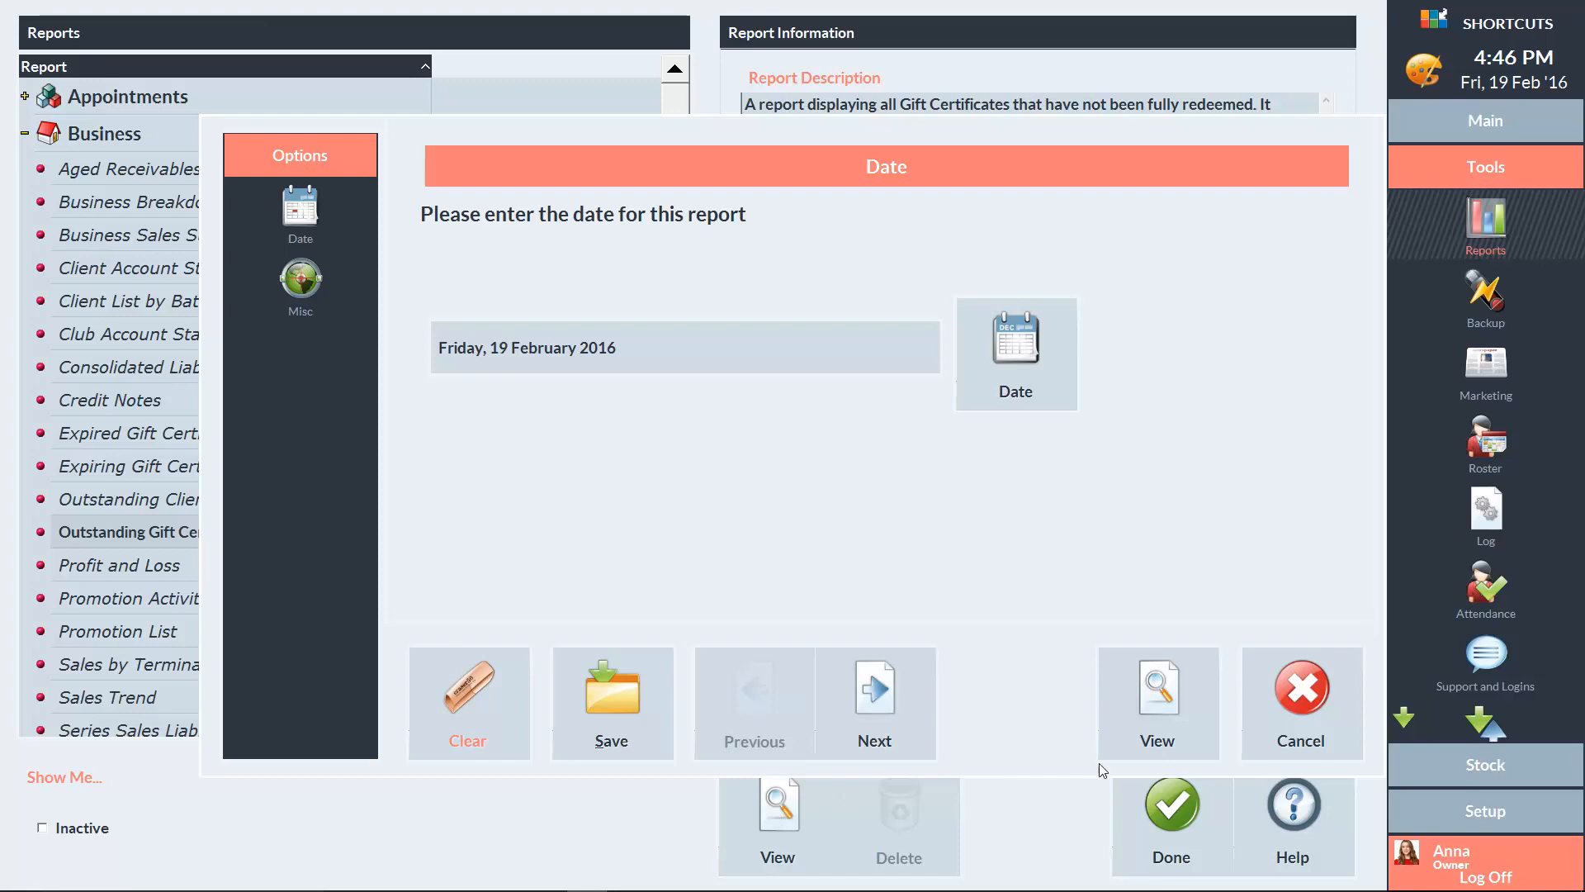
pyautogui.click(1156, 702)
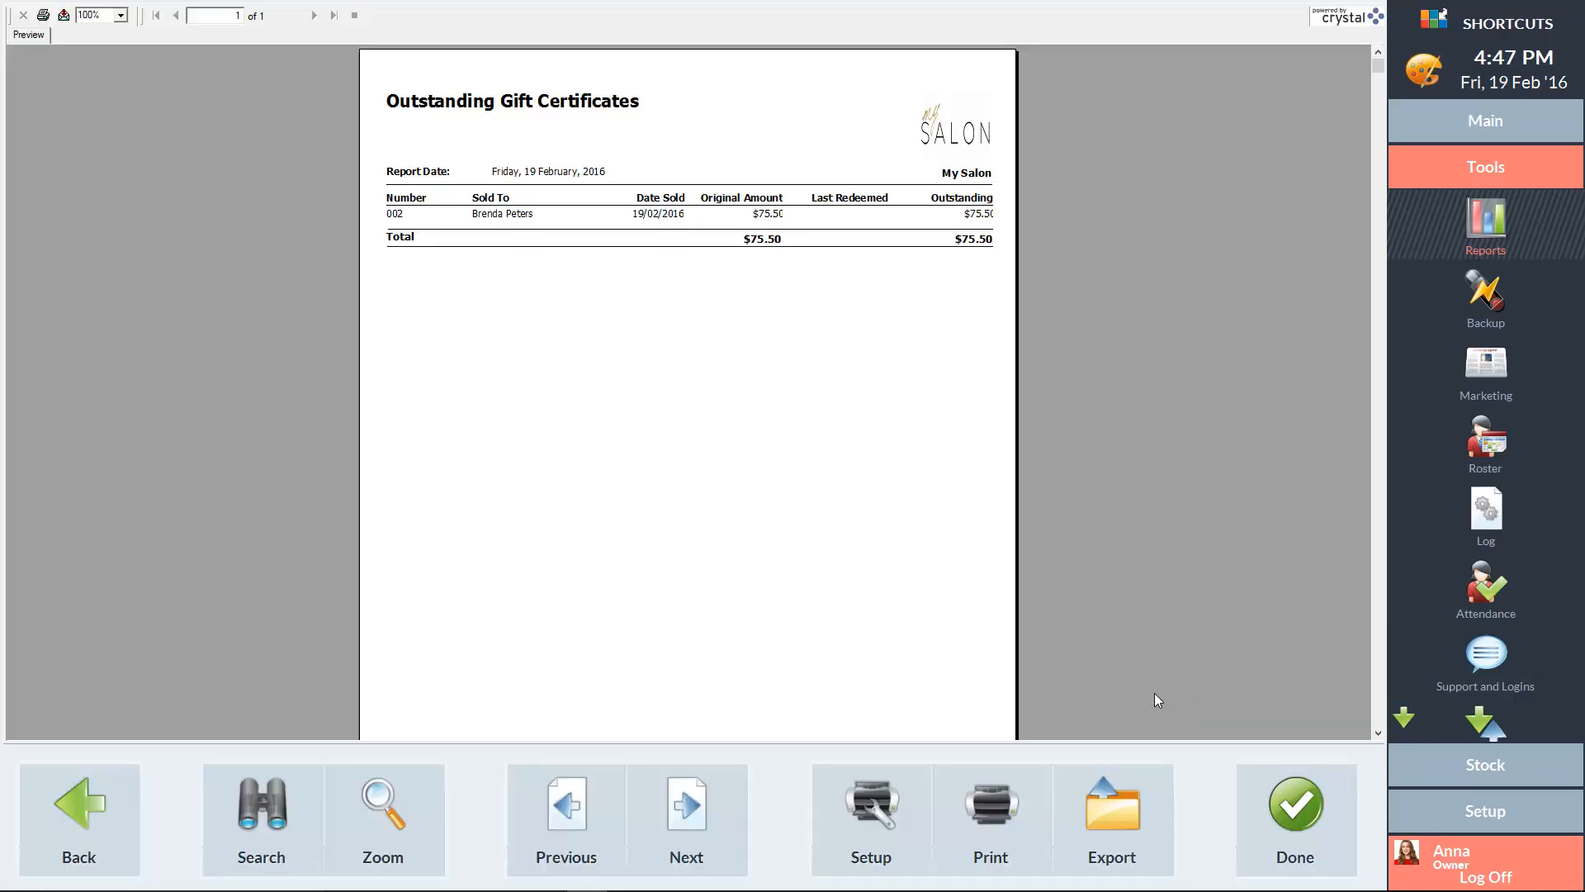